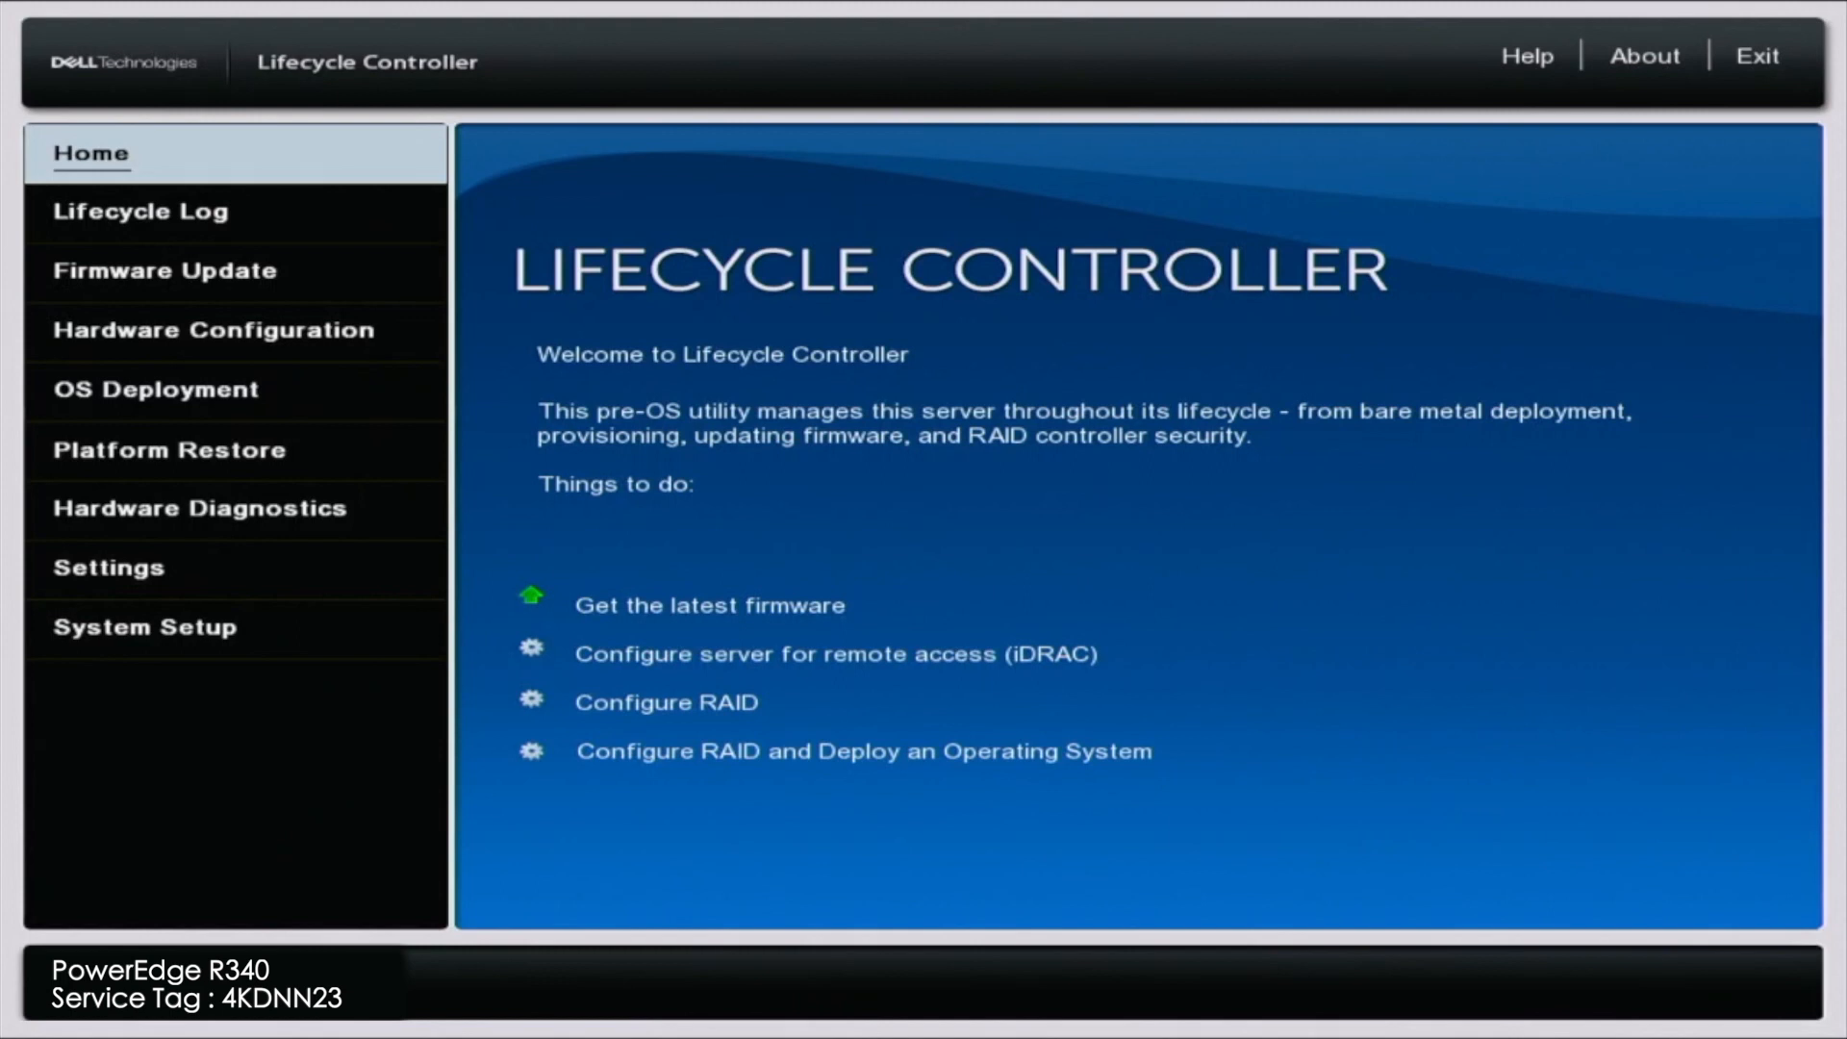
Reach the embedded Broadcom NIC's Network Settings page via Settings in Lifecycle Controller
key(F10)
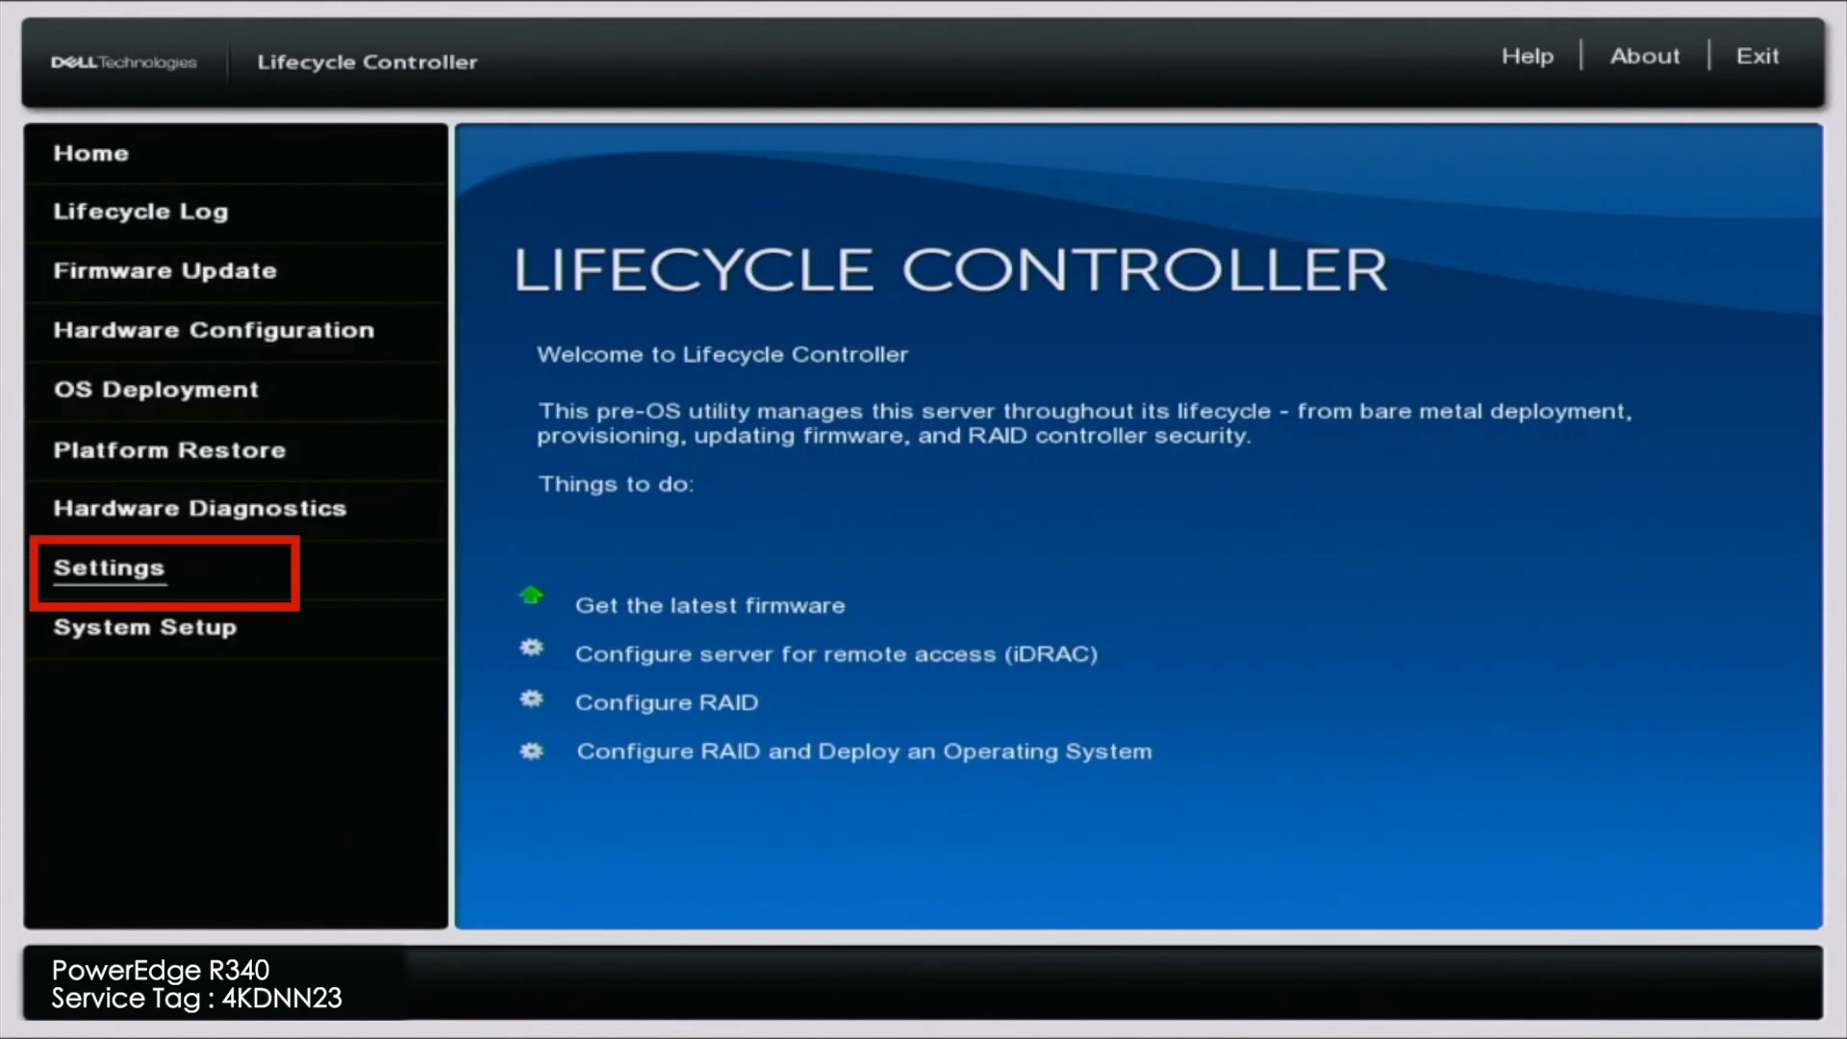
click(107, 568)
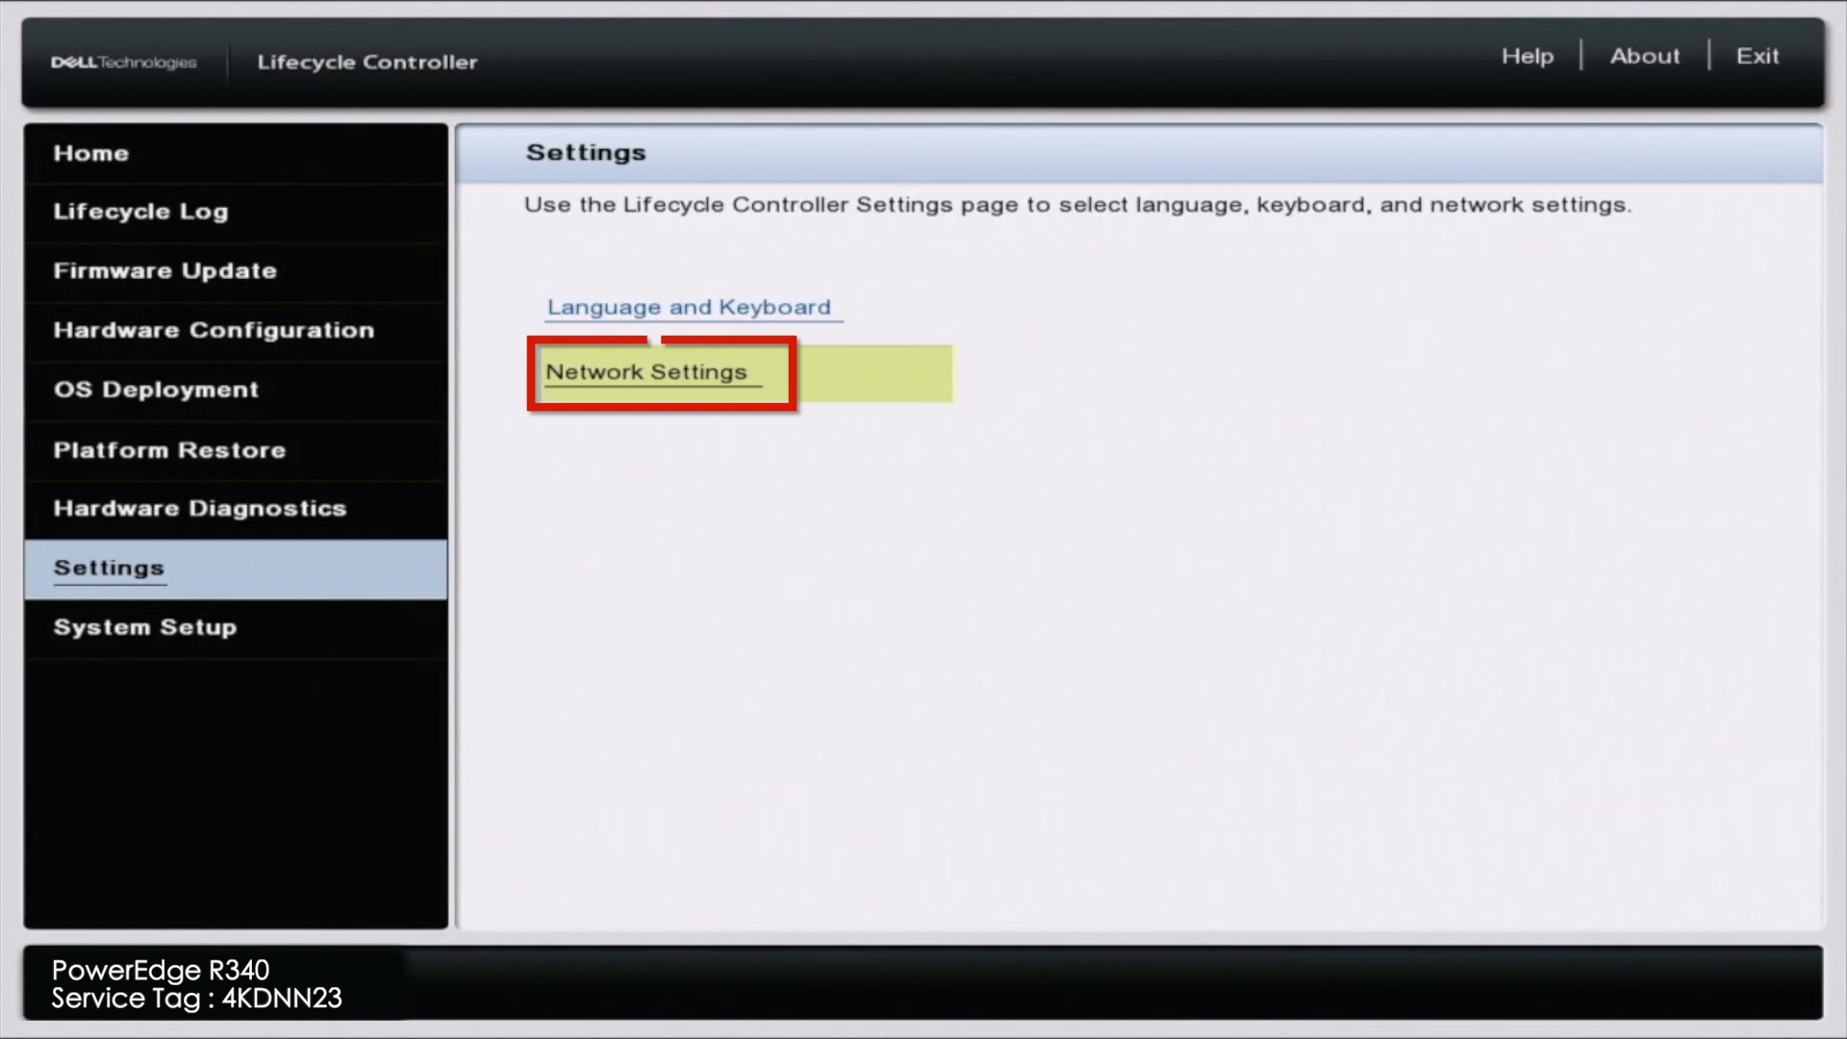
click(646, 372)
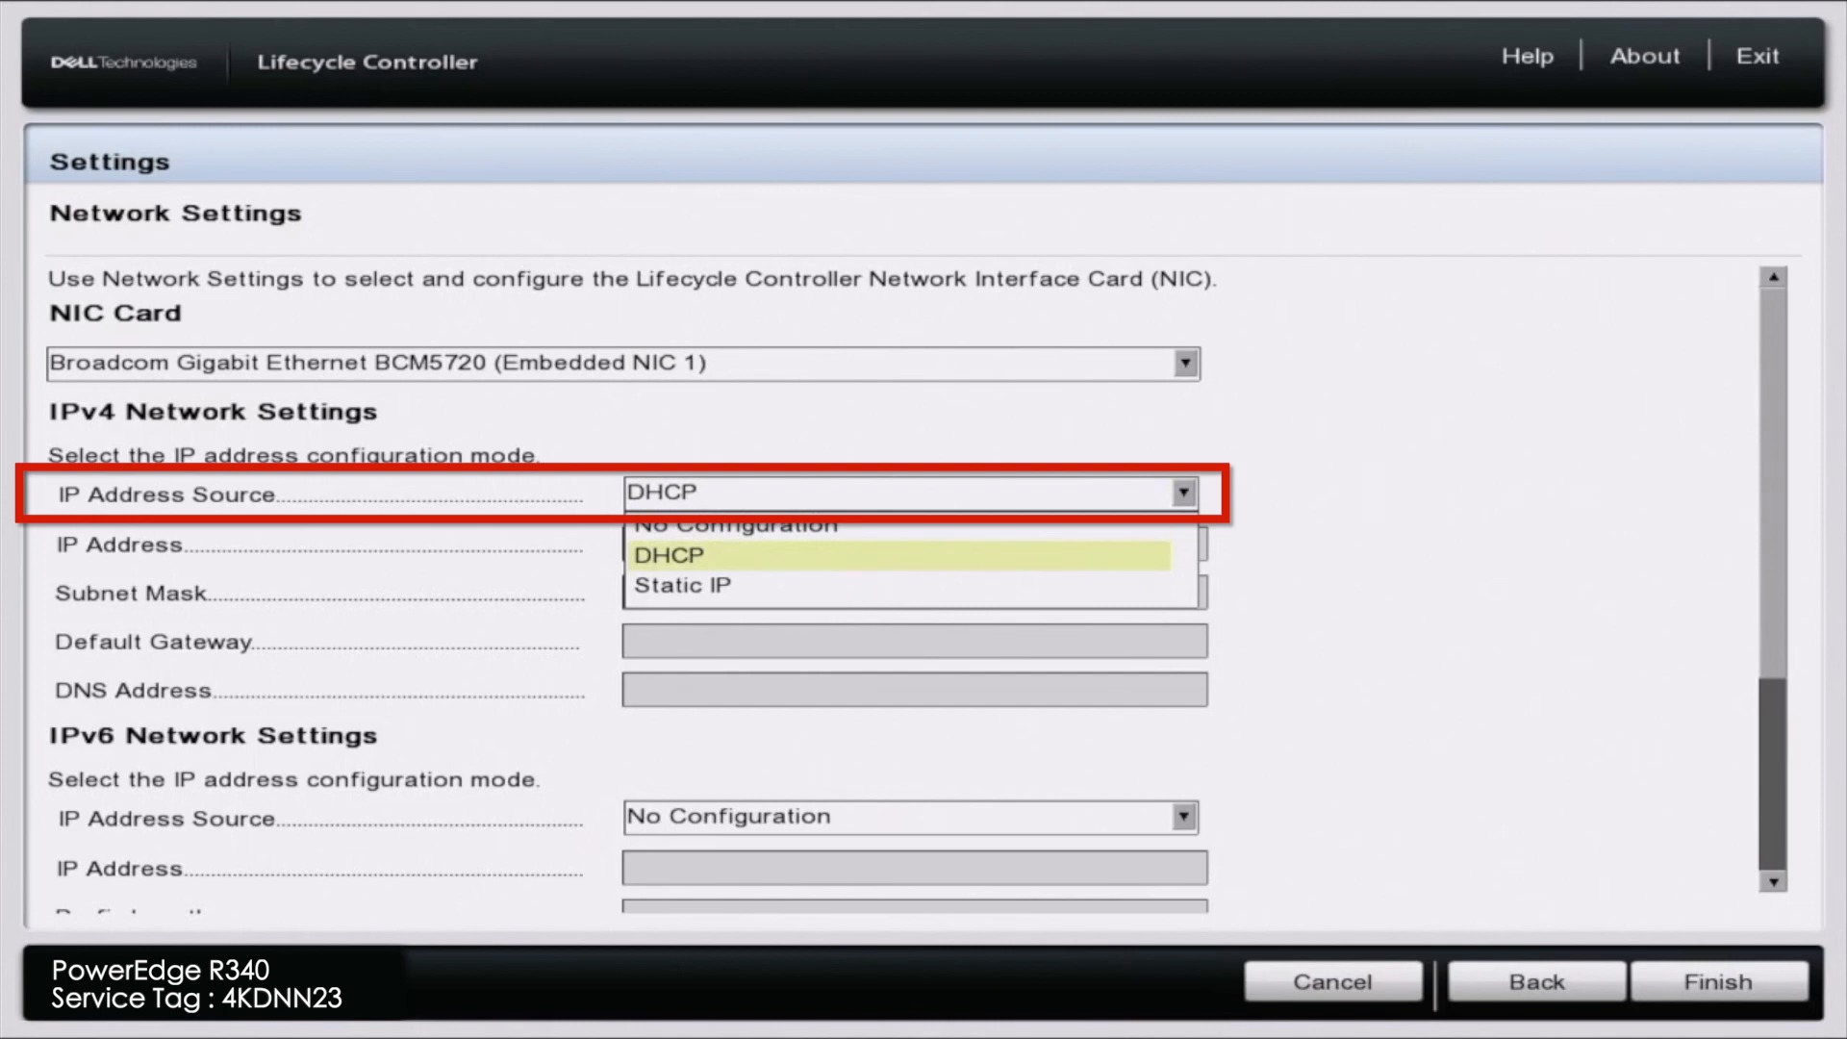
Choose Static IP as the IPv4 source and enter IP address 172.16.50.200
click(683, 584)
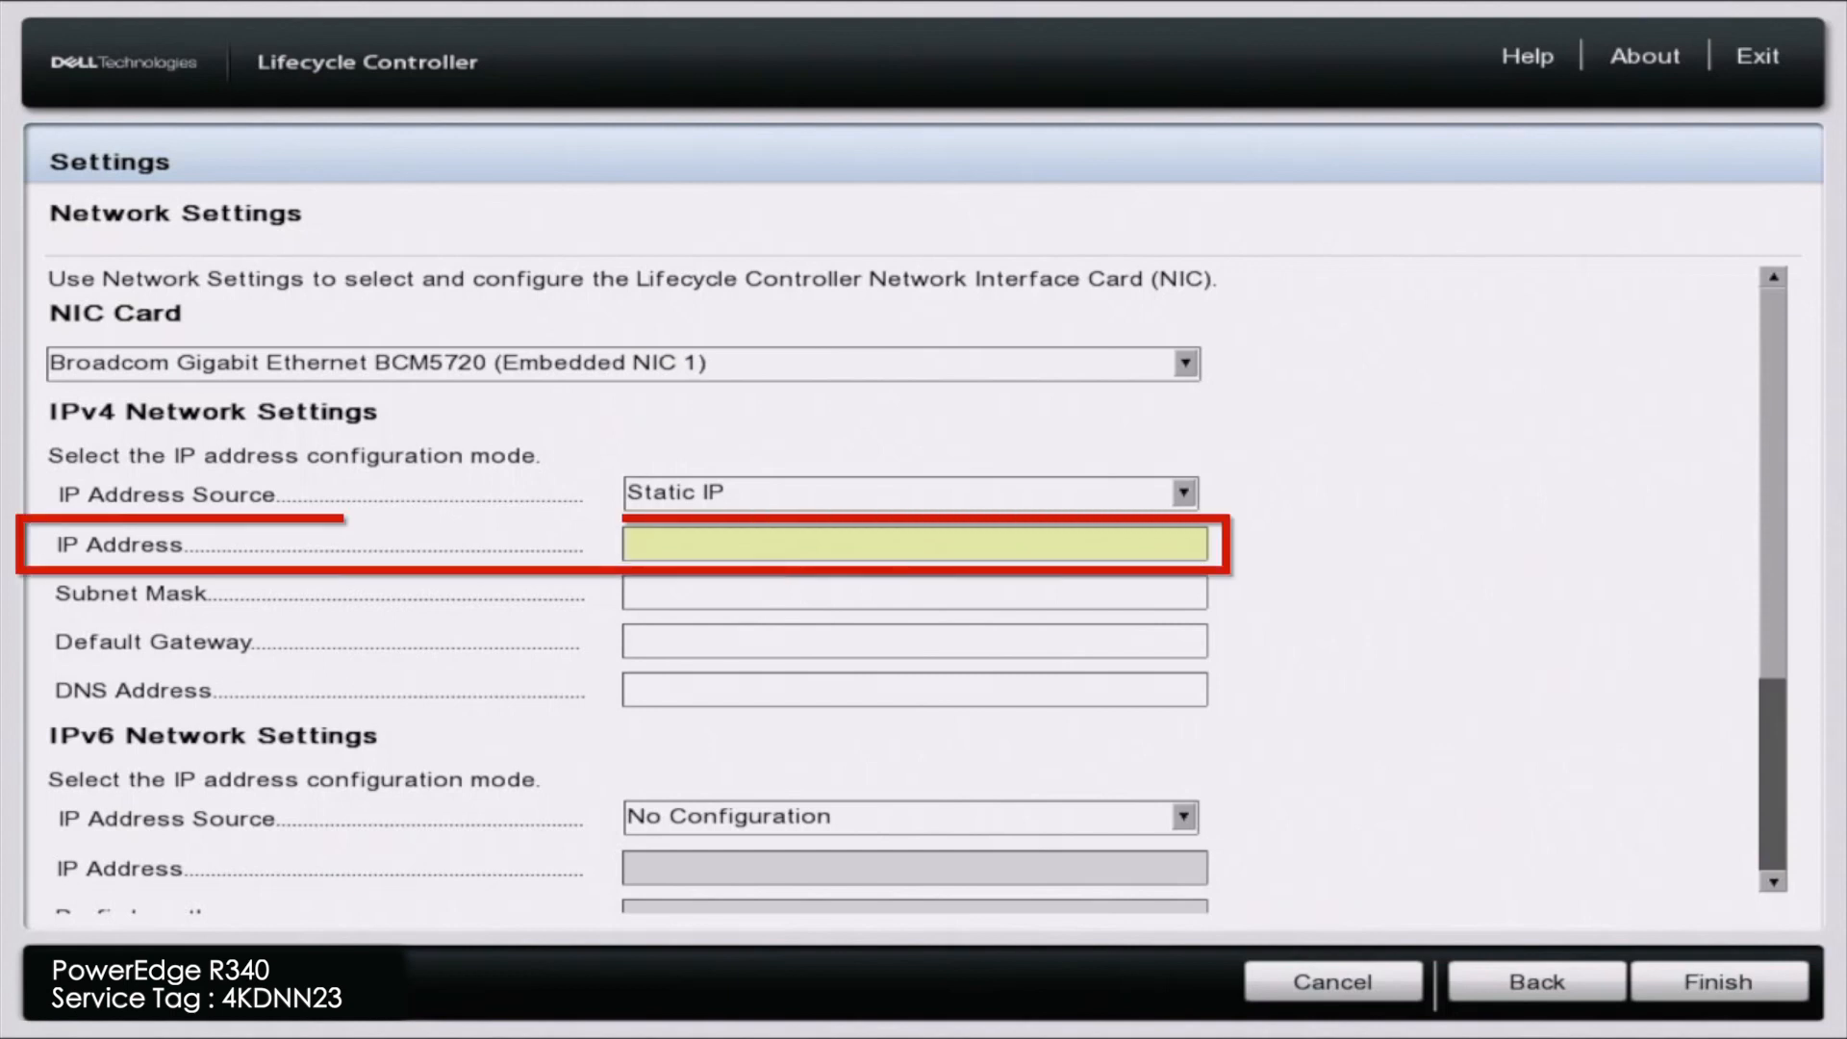
text(172.16)
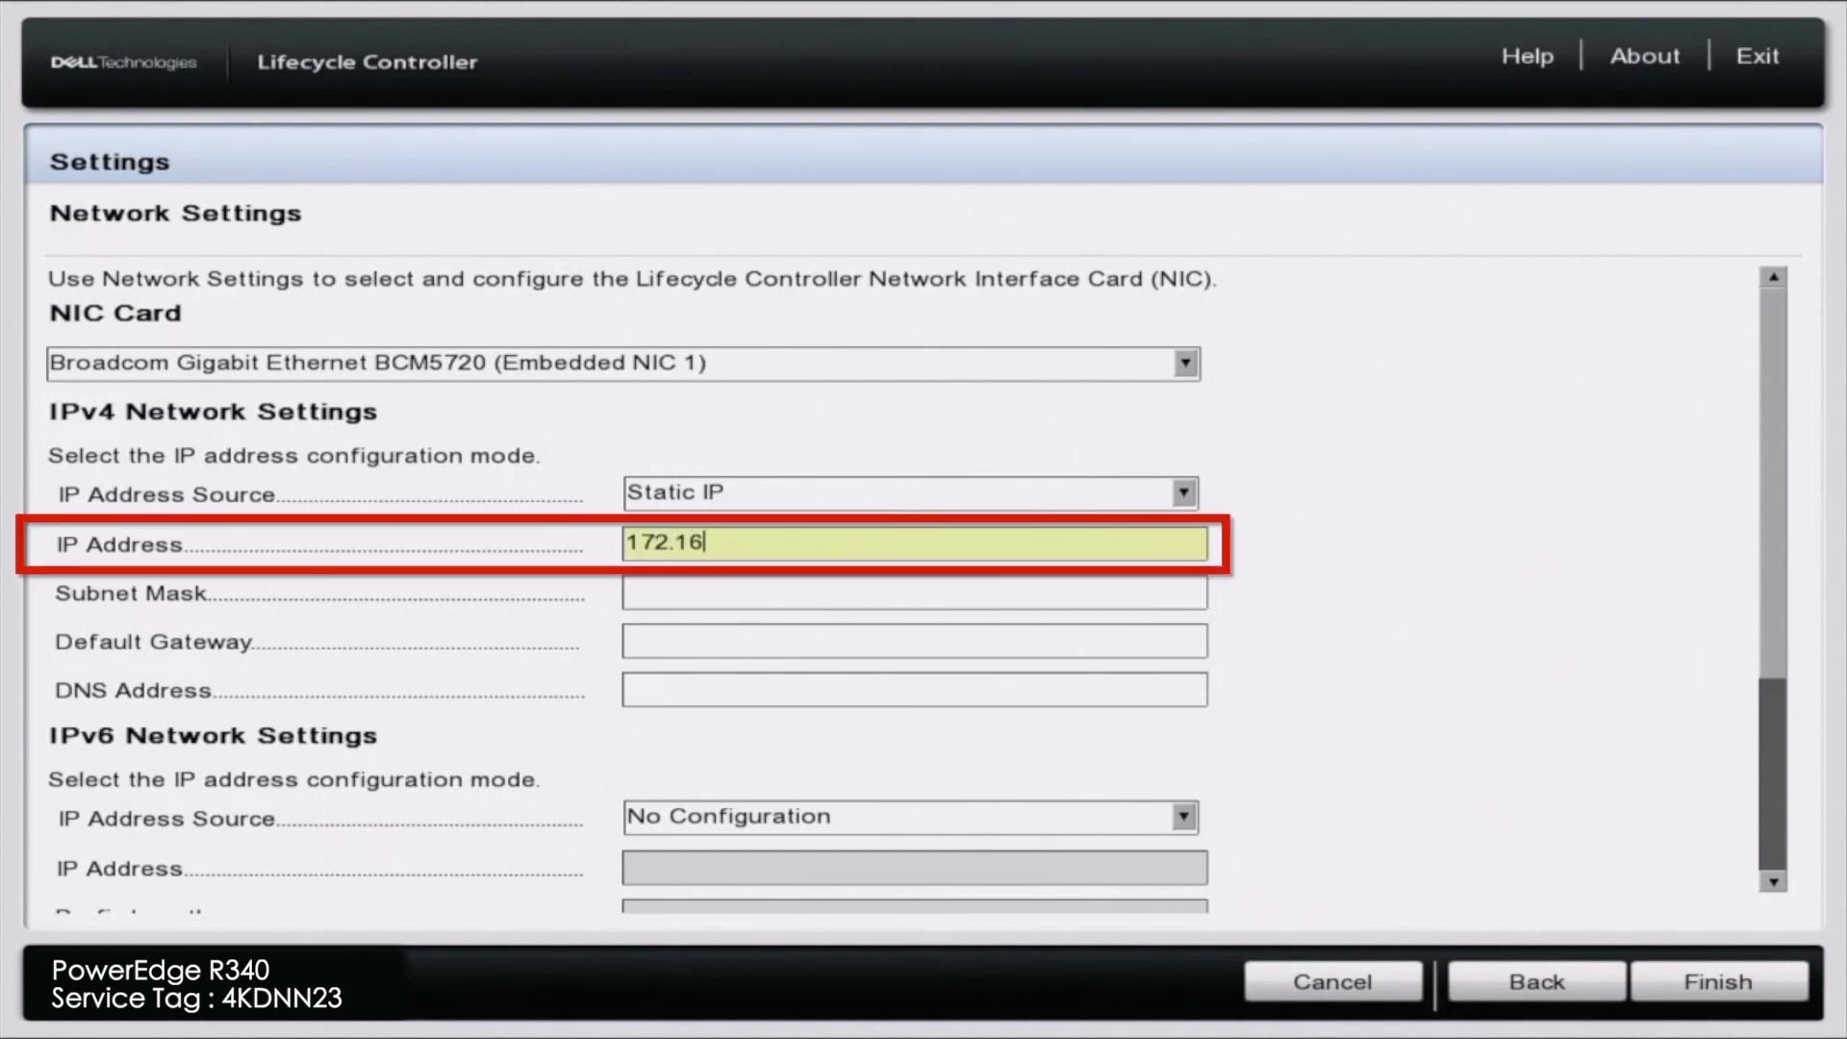
text(.50.20)
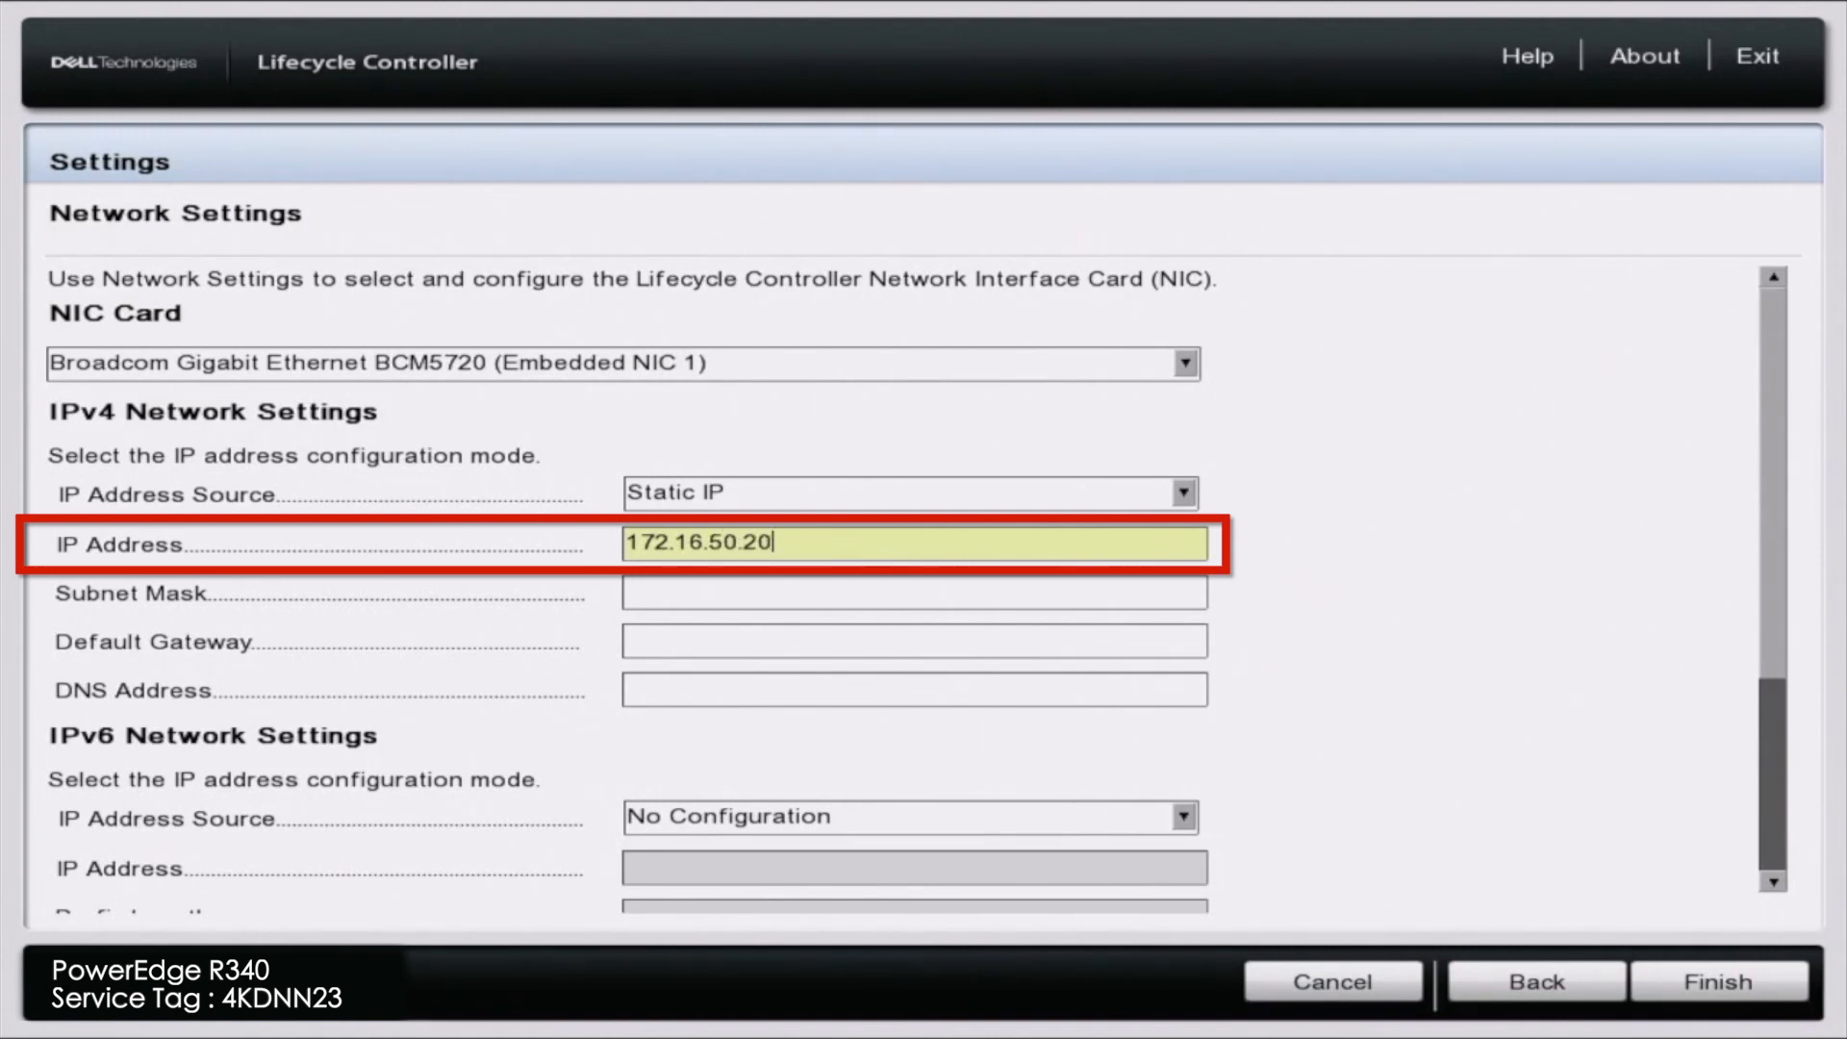
text(0)
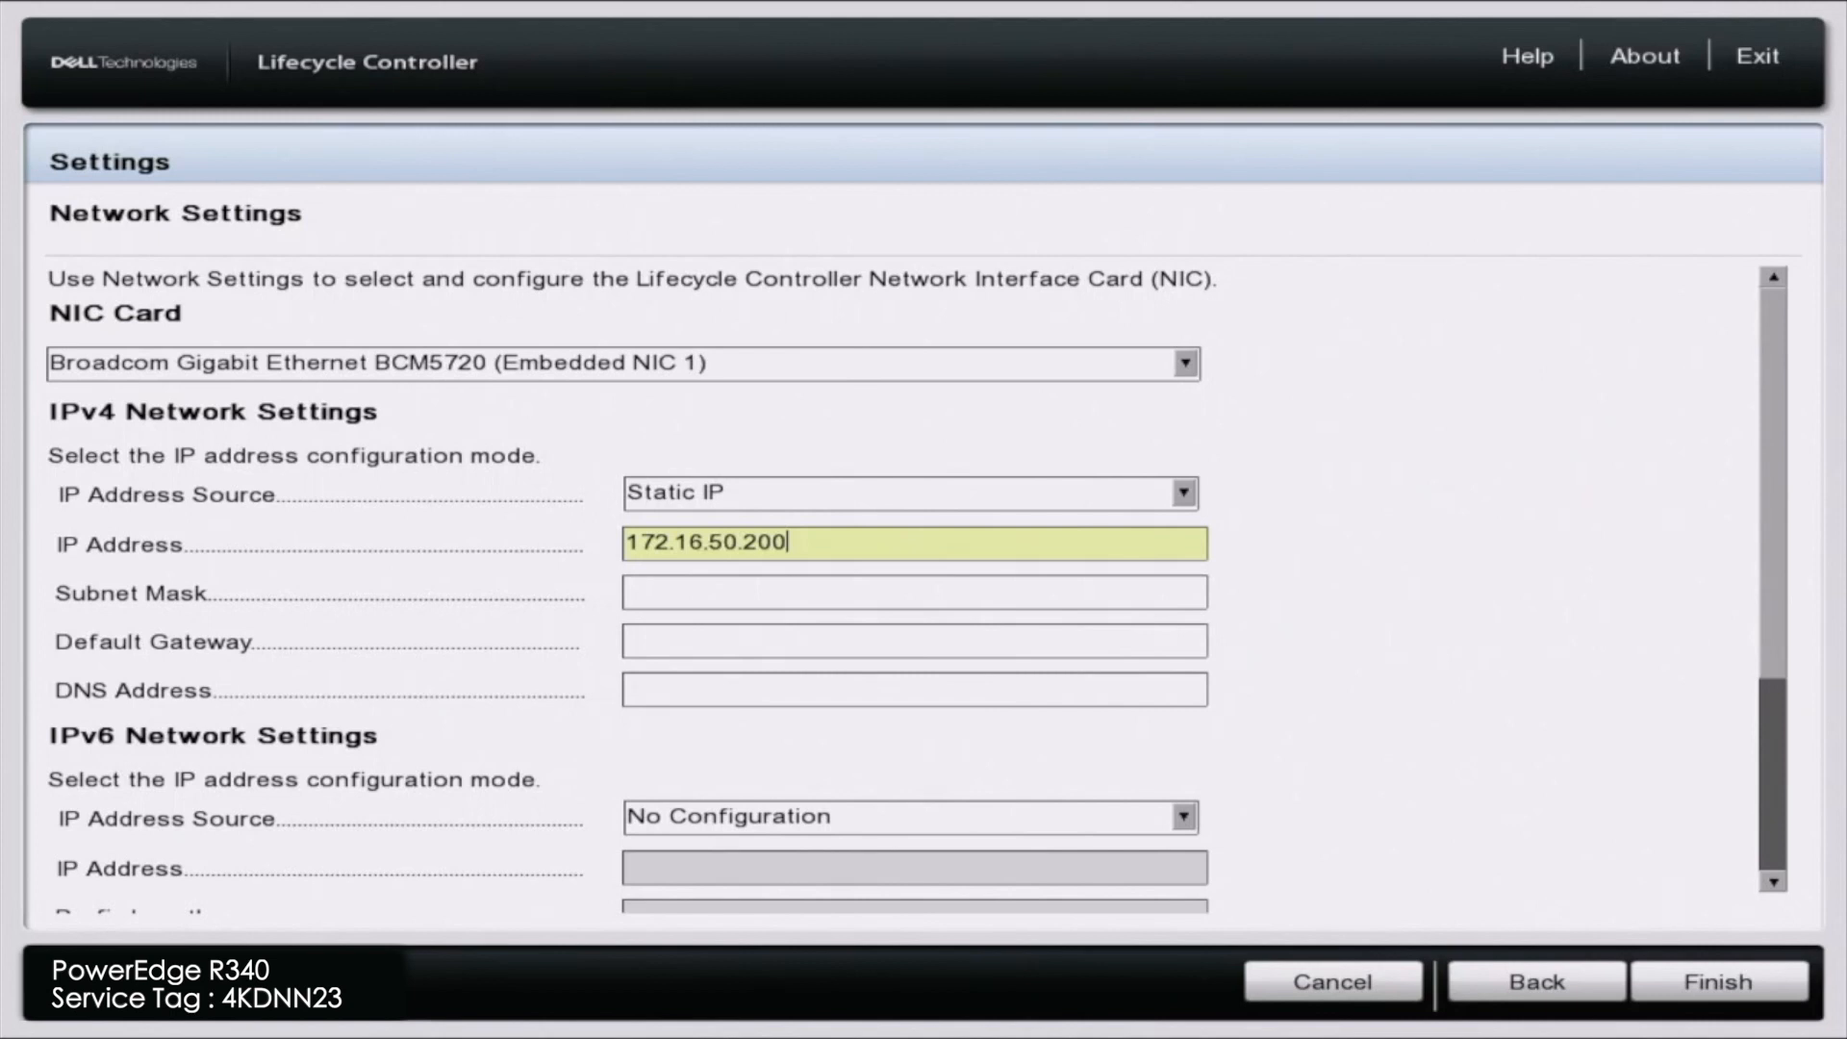
Enter subnet mask 255.255.255.0, gateway 172.16.50.1 and DNS 8.8.8.8, then return to Home
text(255)
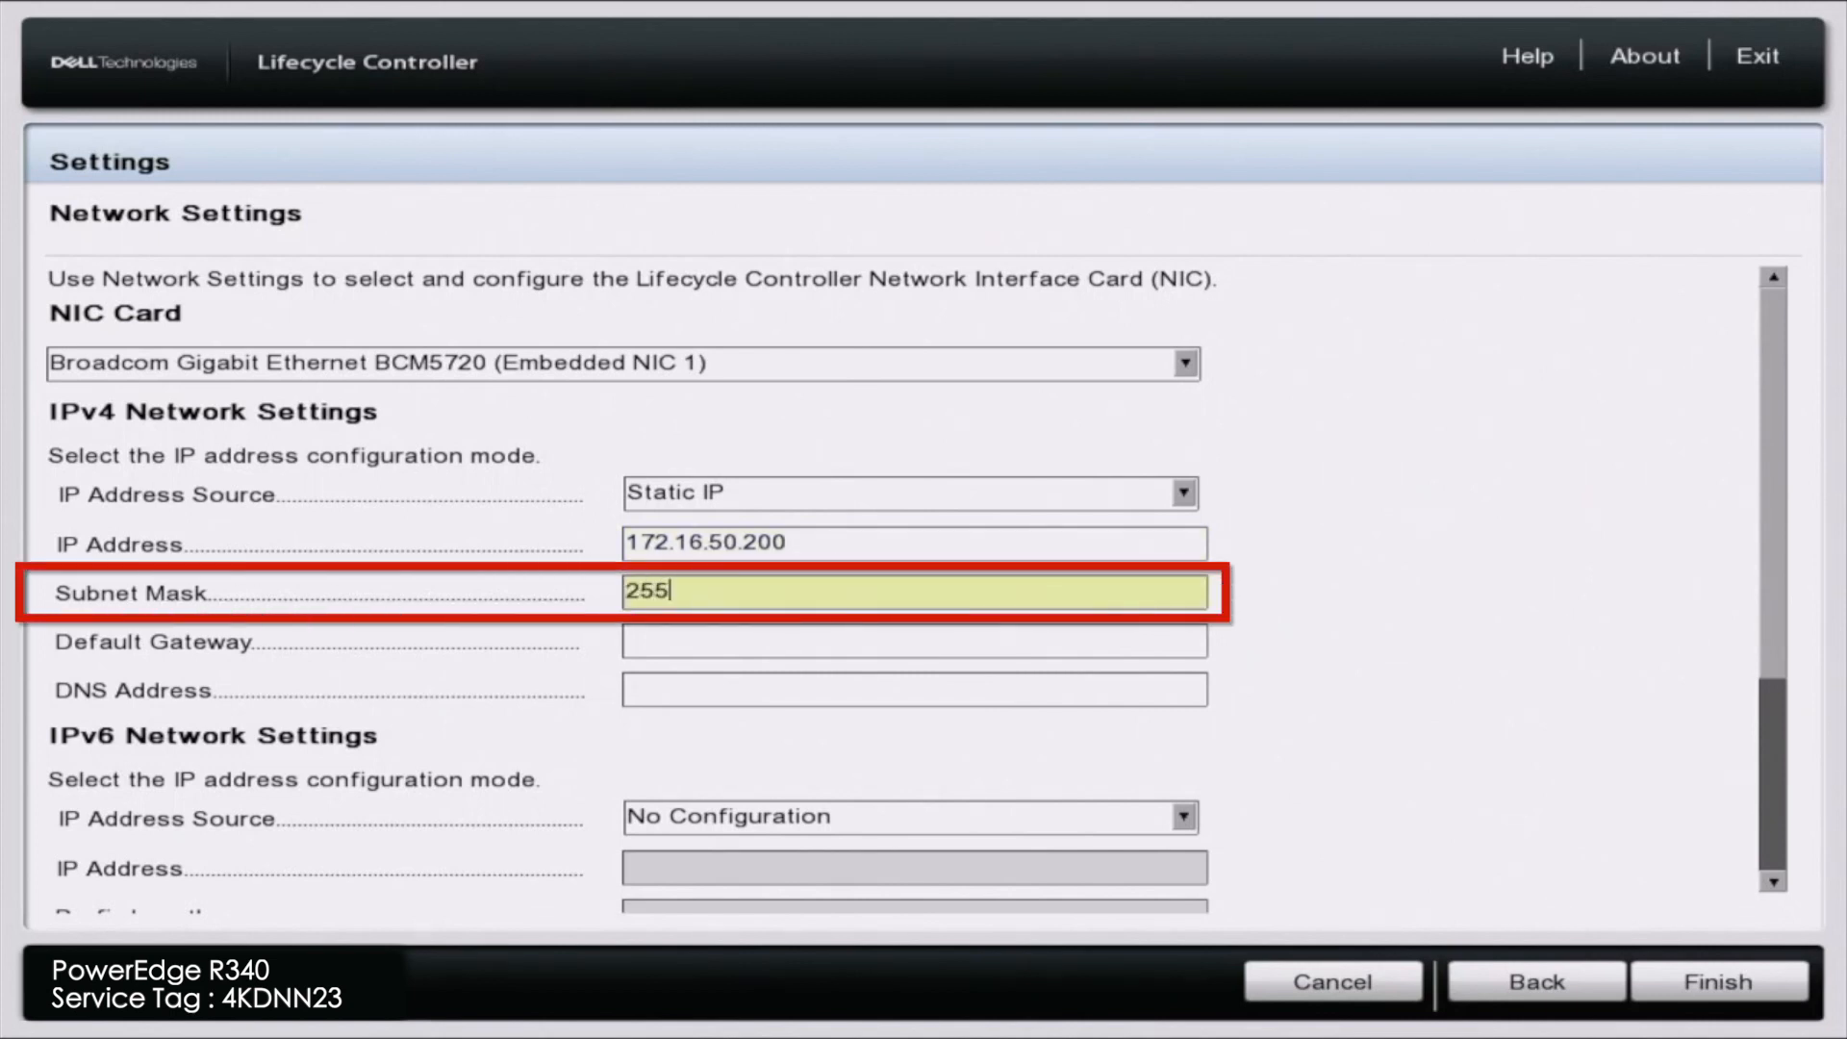
text(.255.255.0)
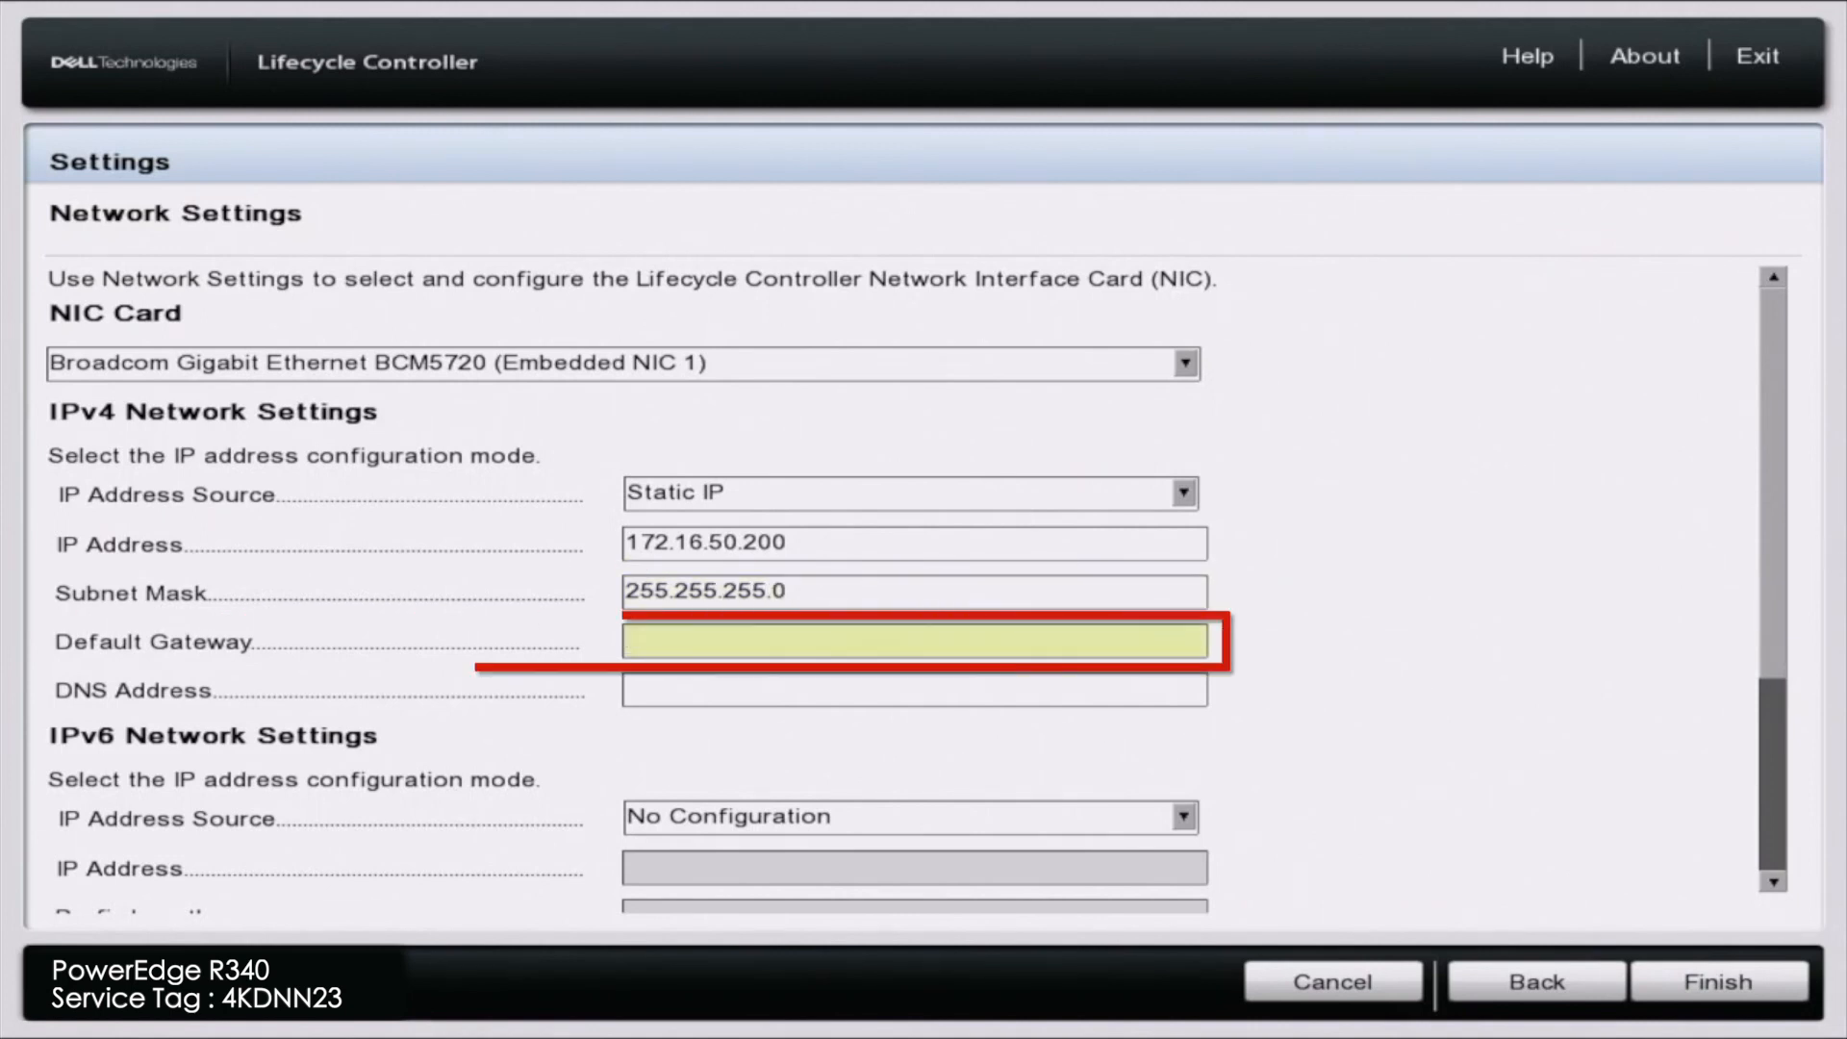
text(172.16.50.1)
click(913, 691)
text(8)
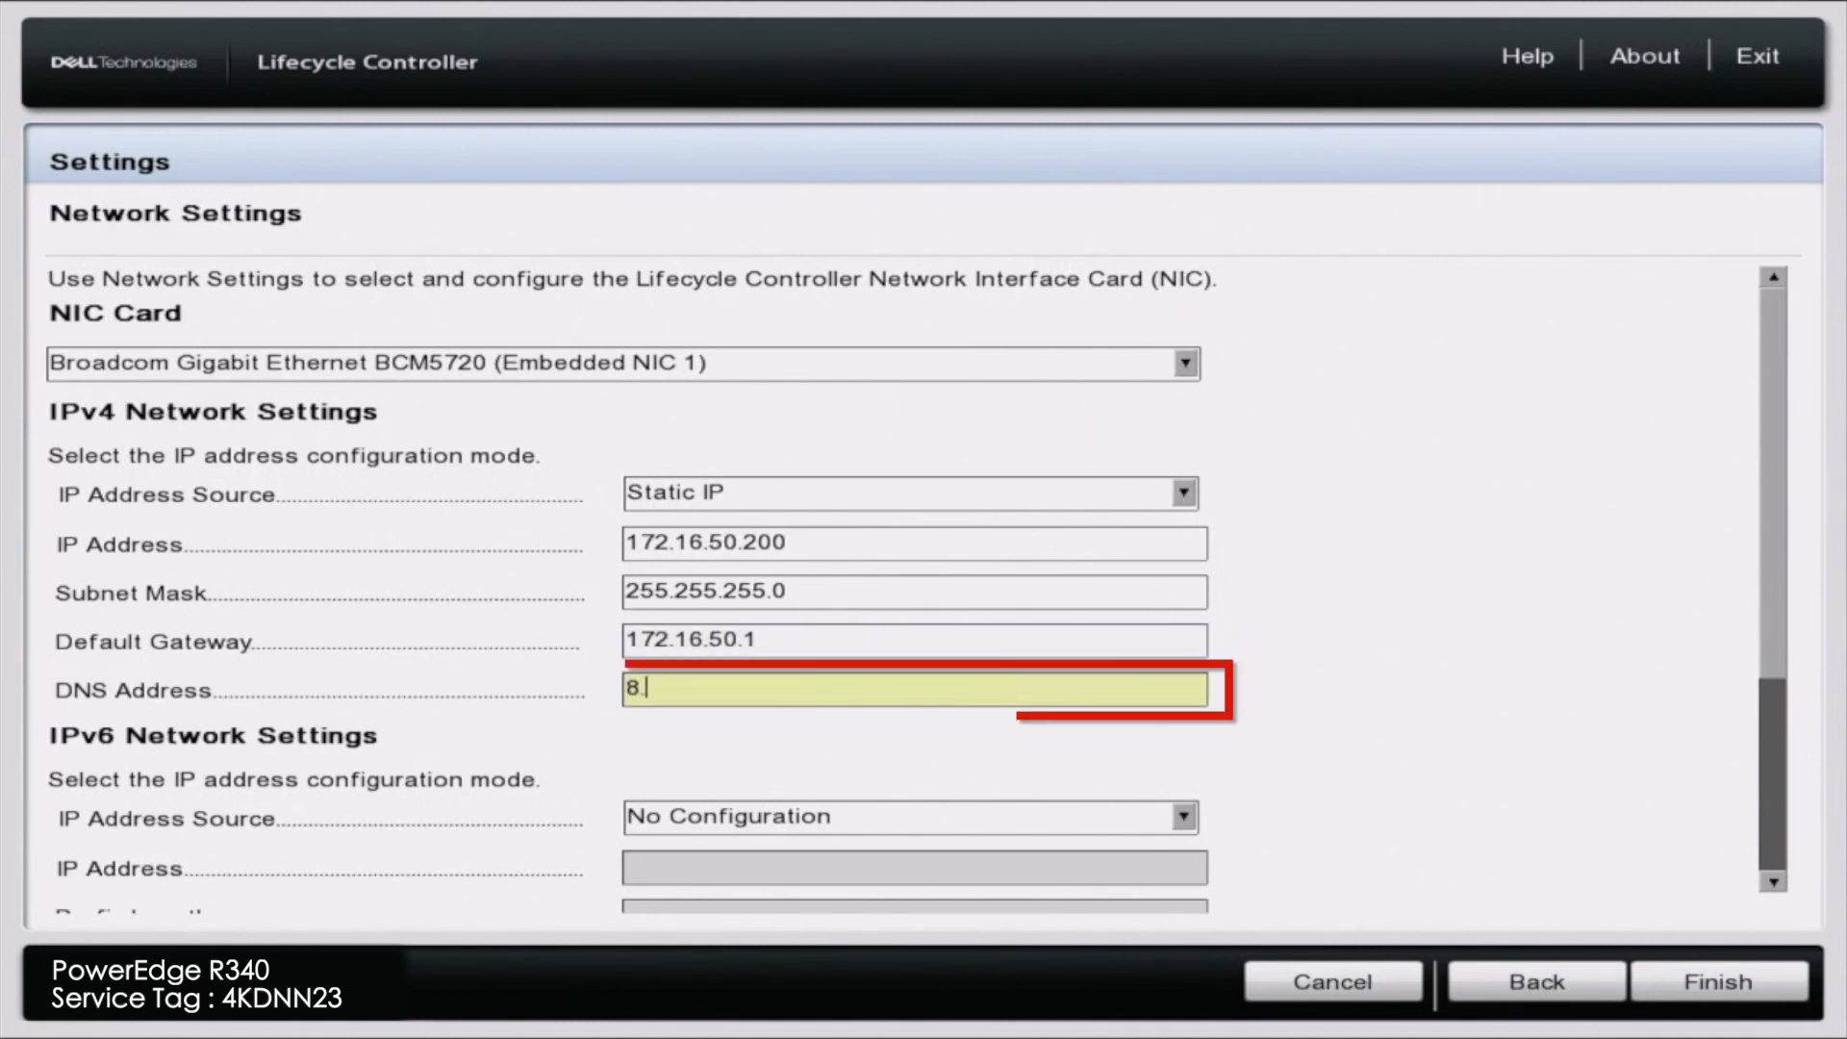
text(.8.8.8)
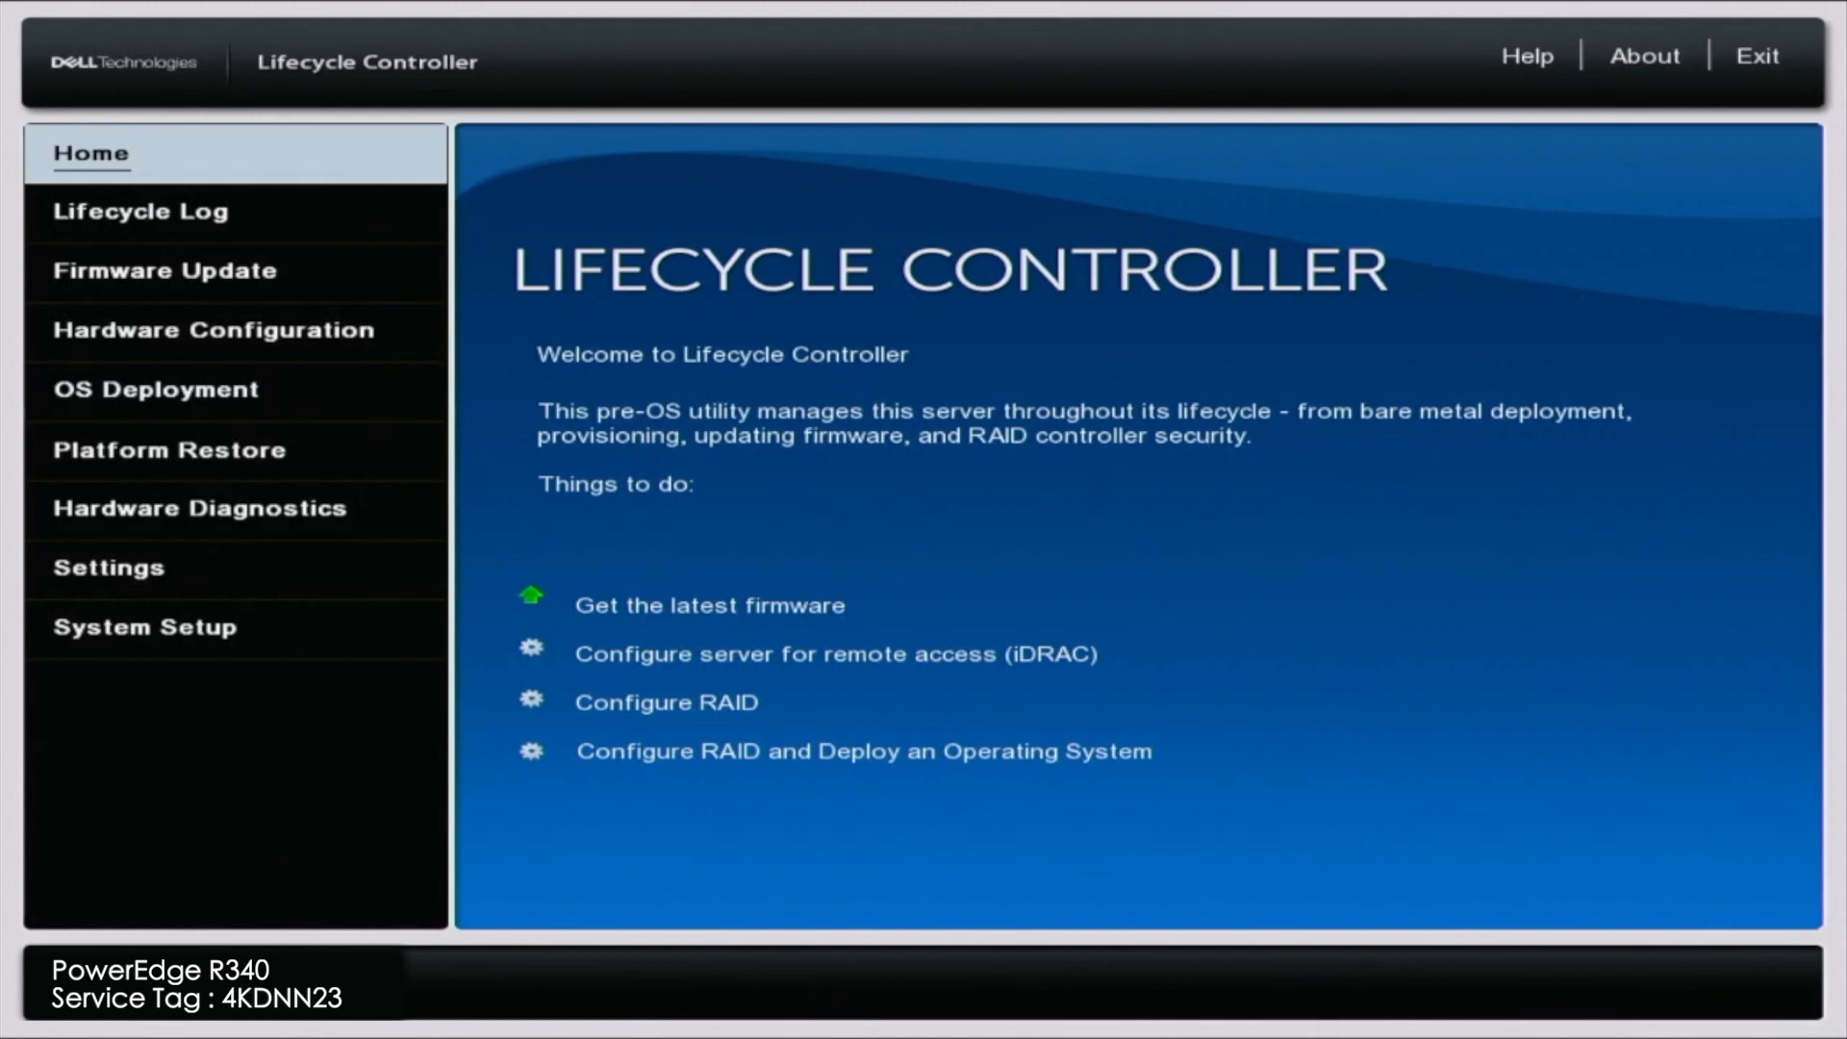
Return through Settings to the NIC's Network Settings page, now showing DHCP with empty fields
key(F10)
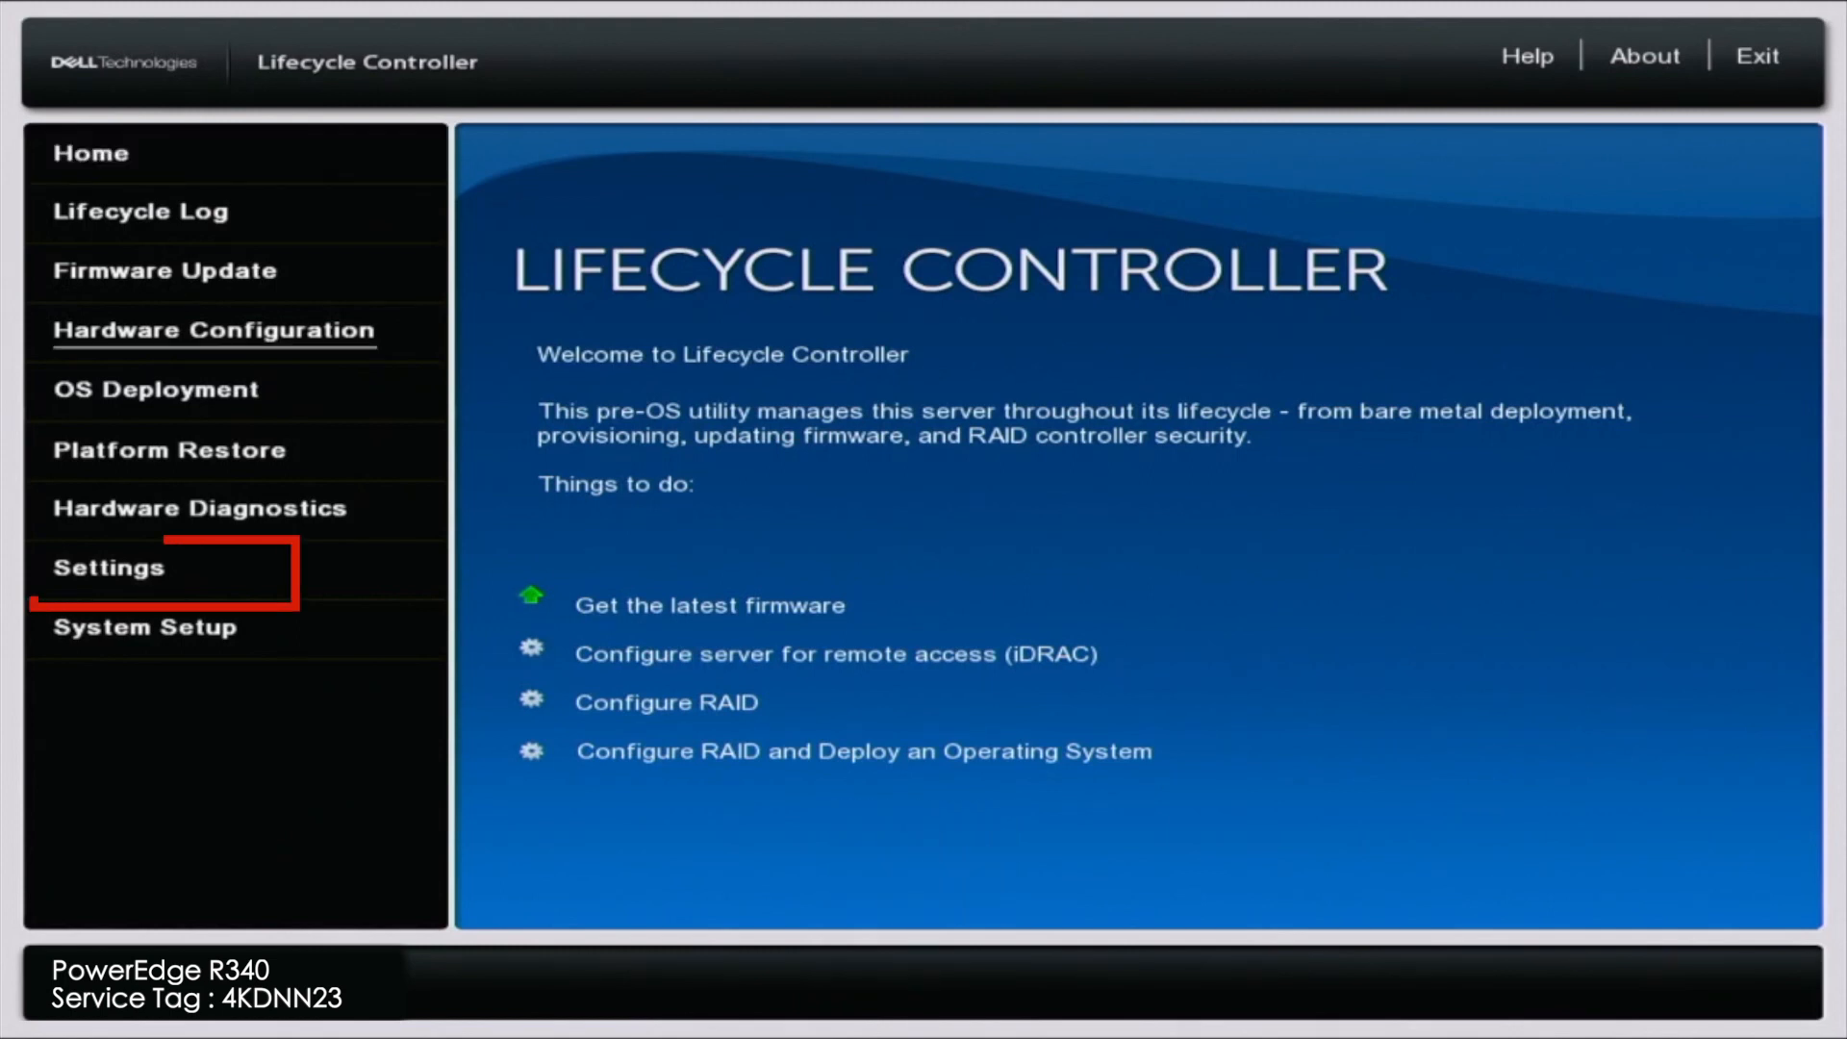
click(108, 566)
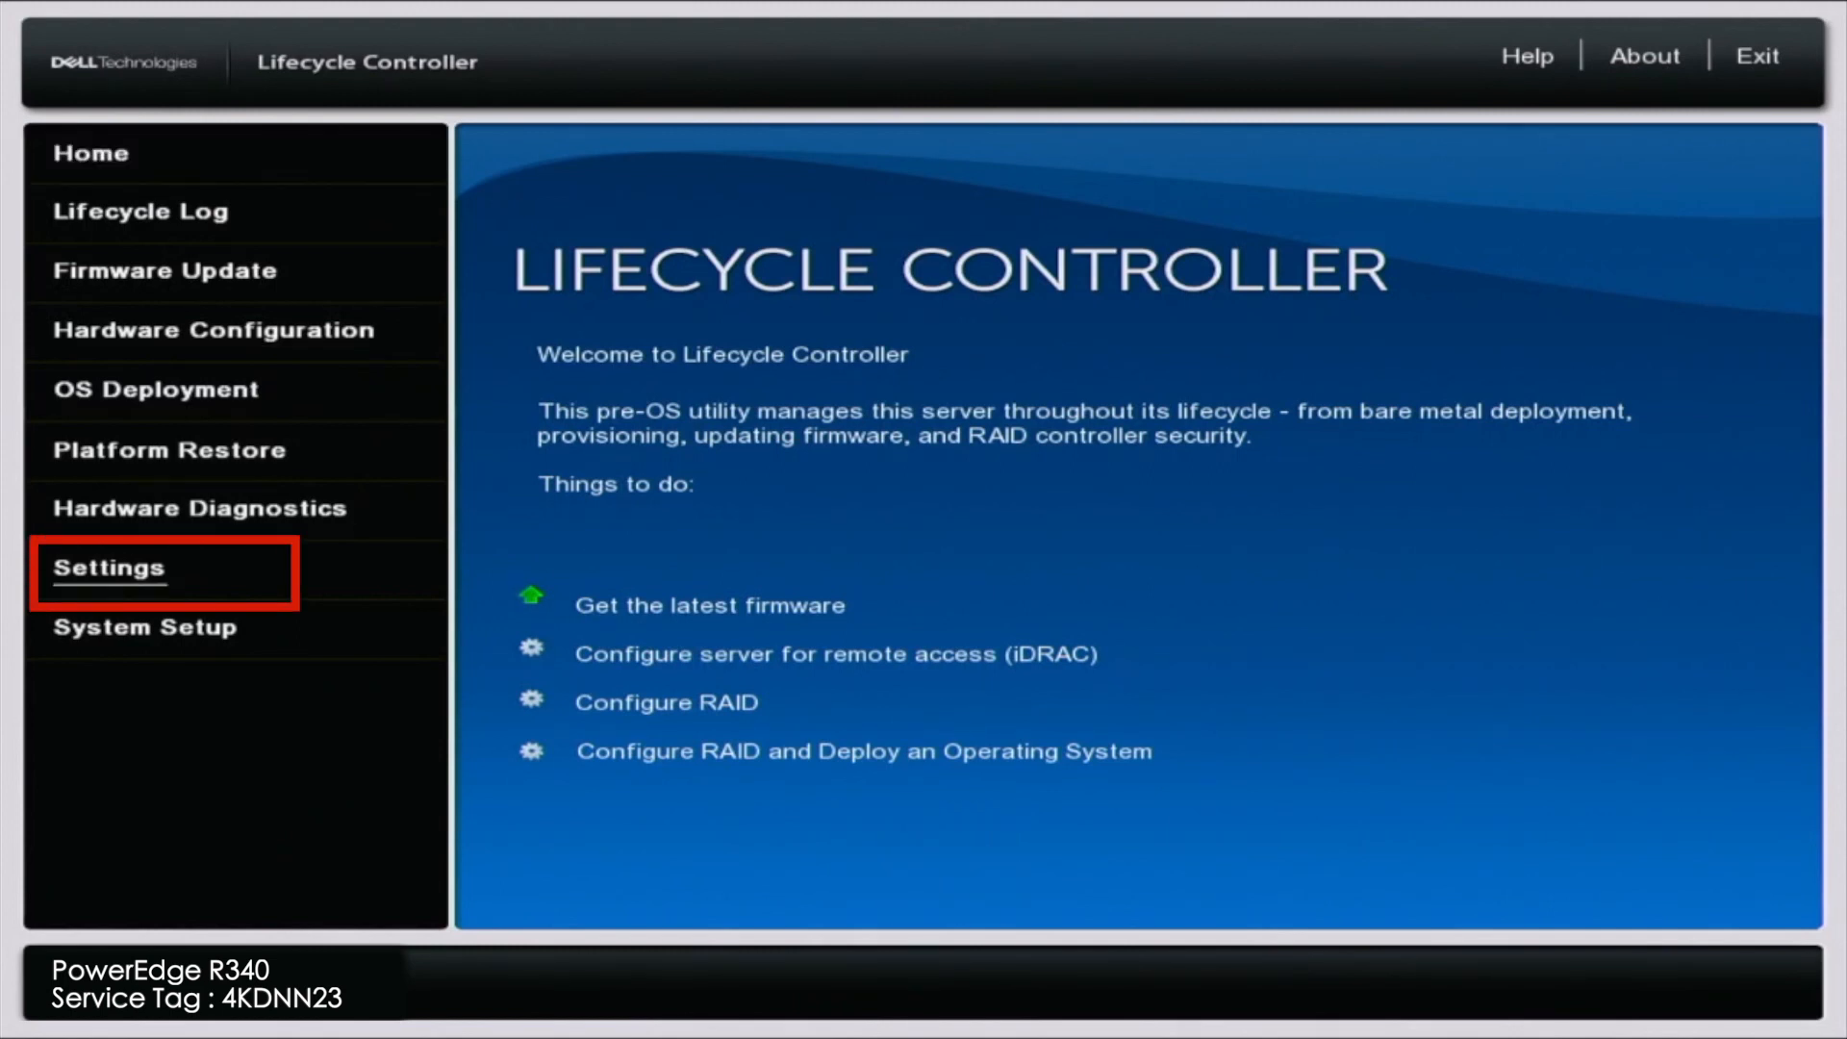
click(108, 567)
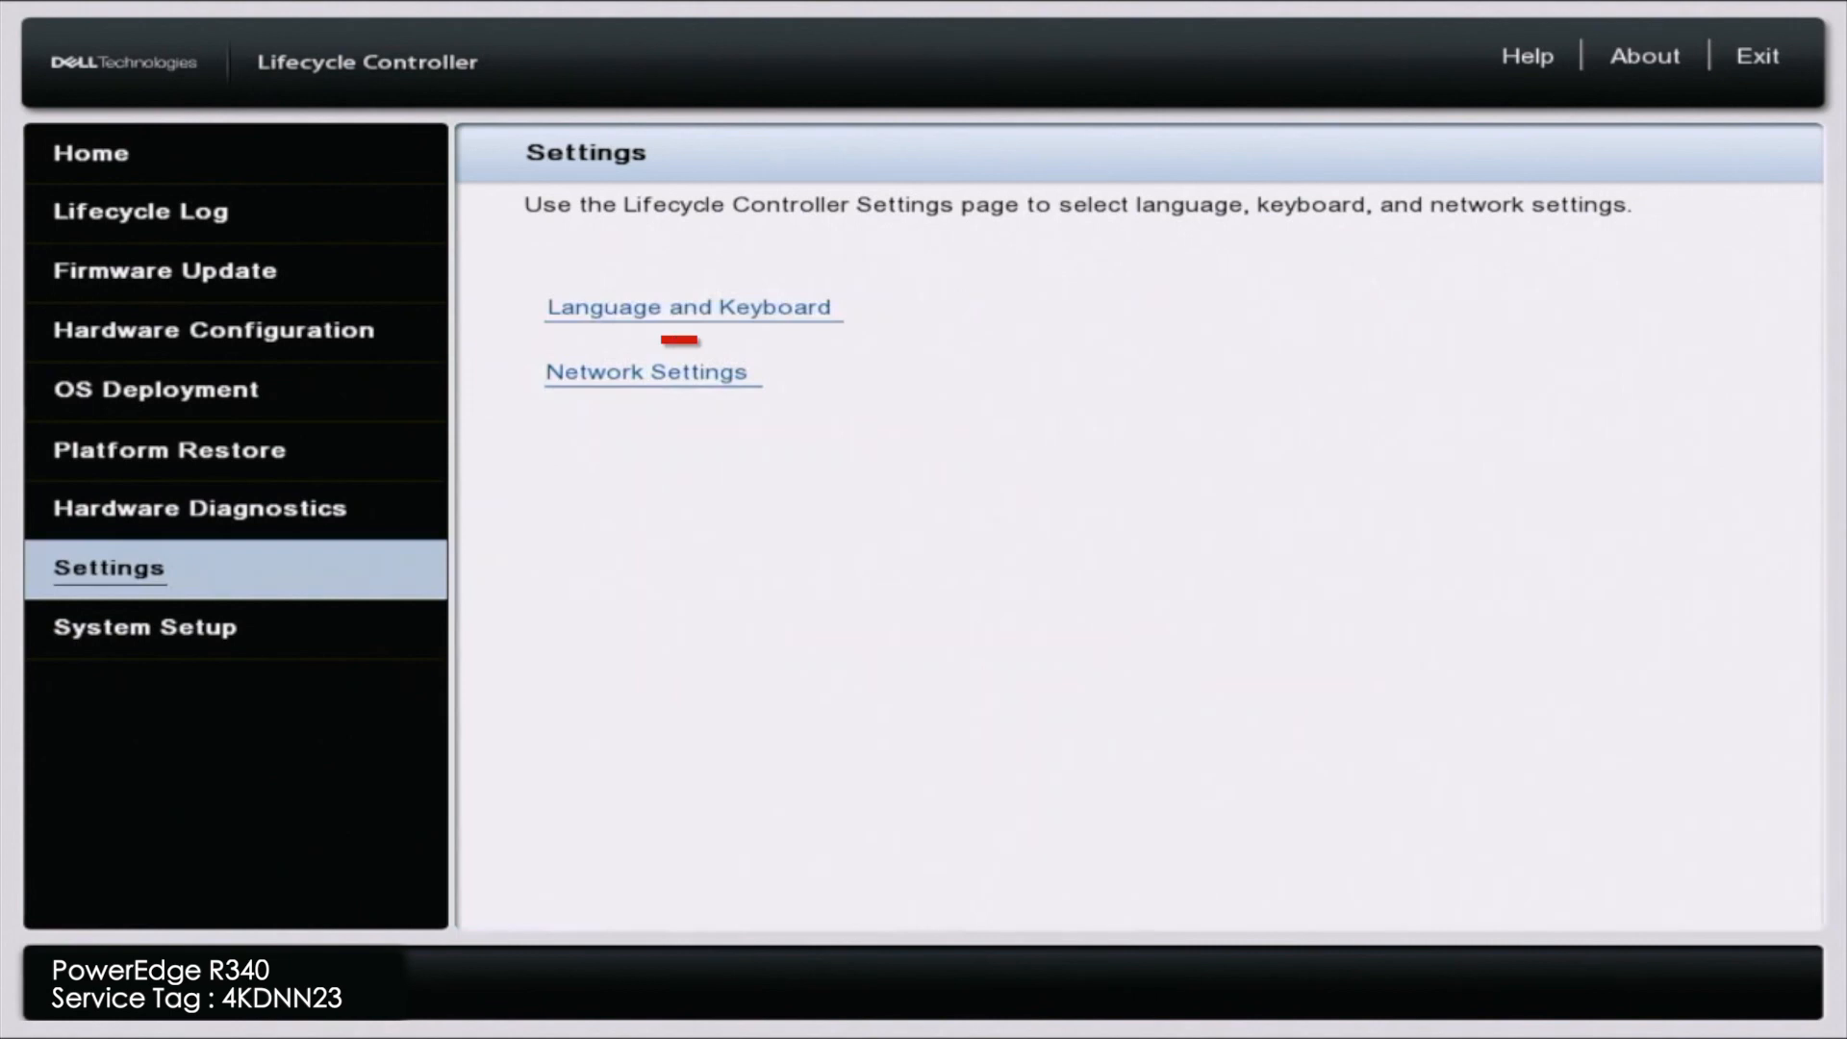
click(648, 371)
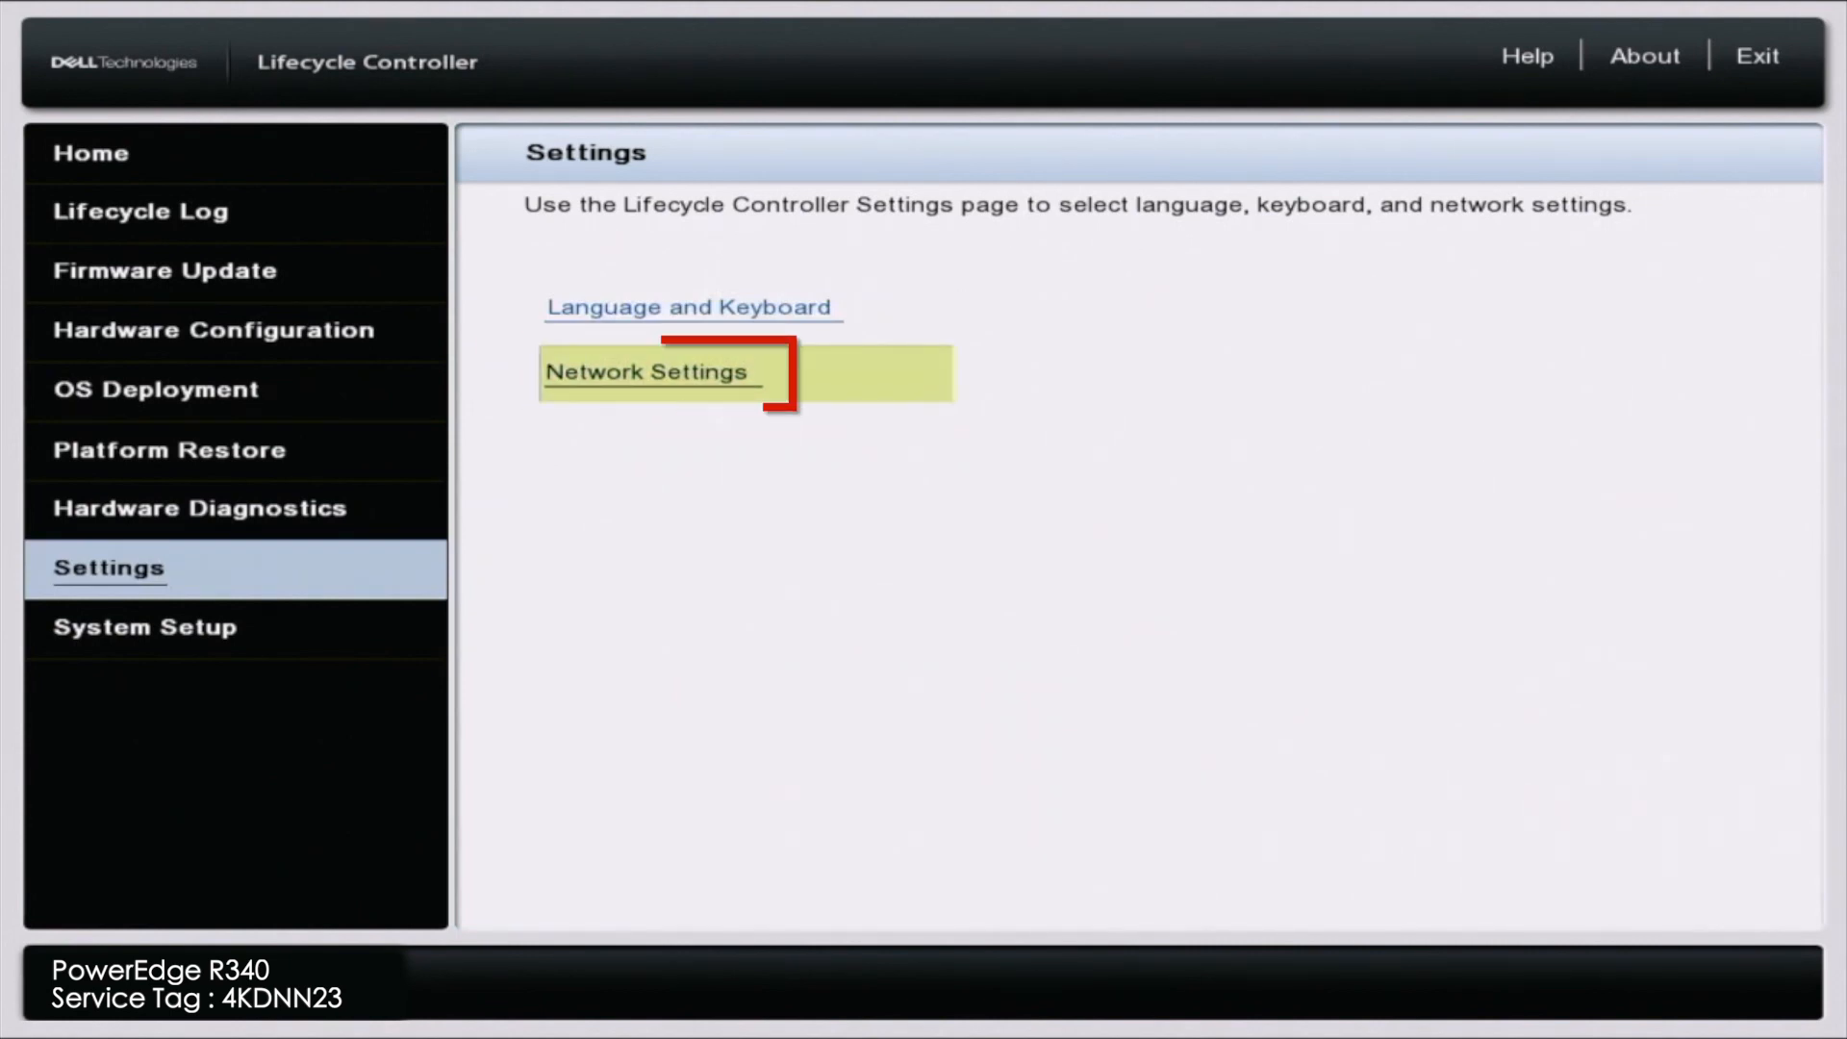
click(649, 371)
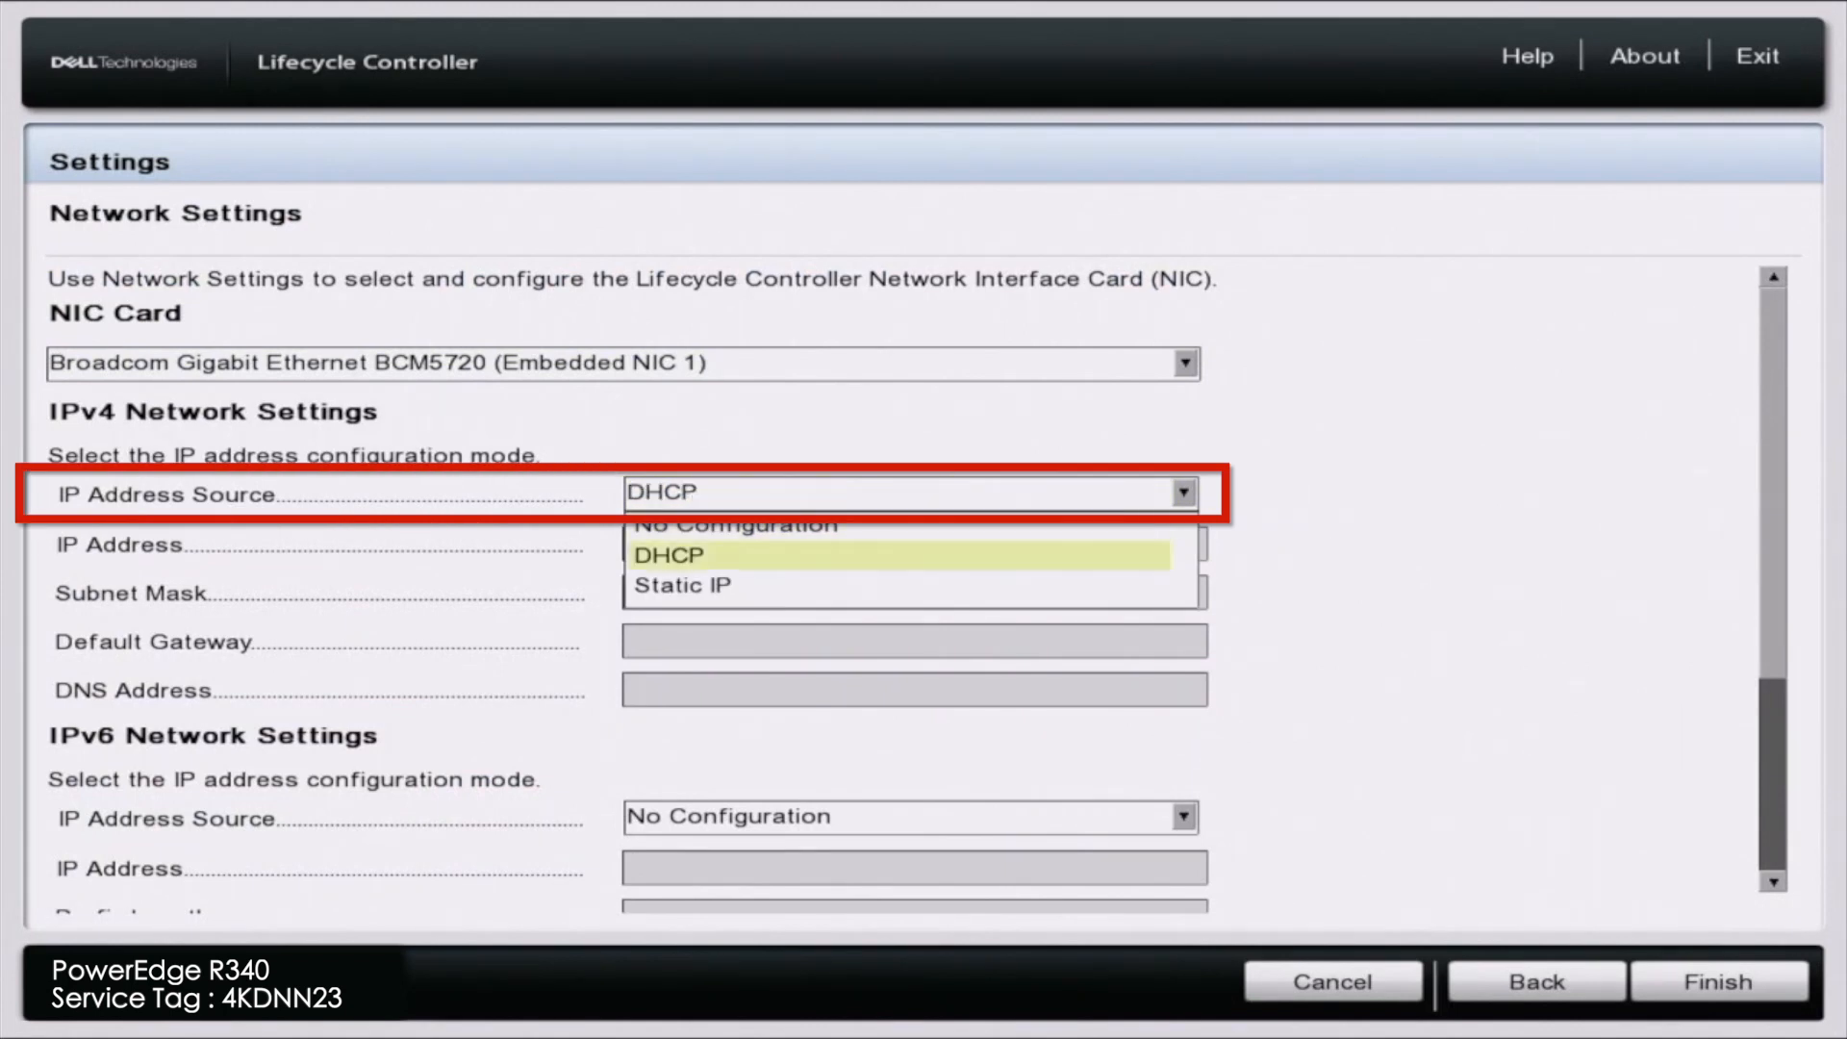
Set the IPv4 source to DHCP, finish, and confirm the Success dialog
click(698, 554)
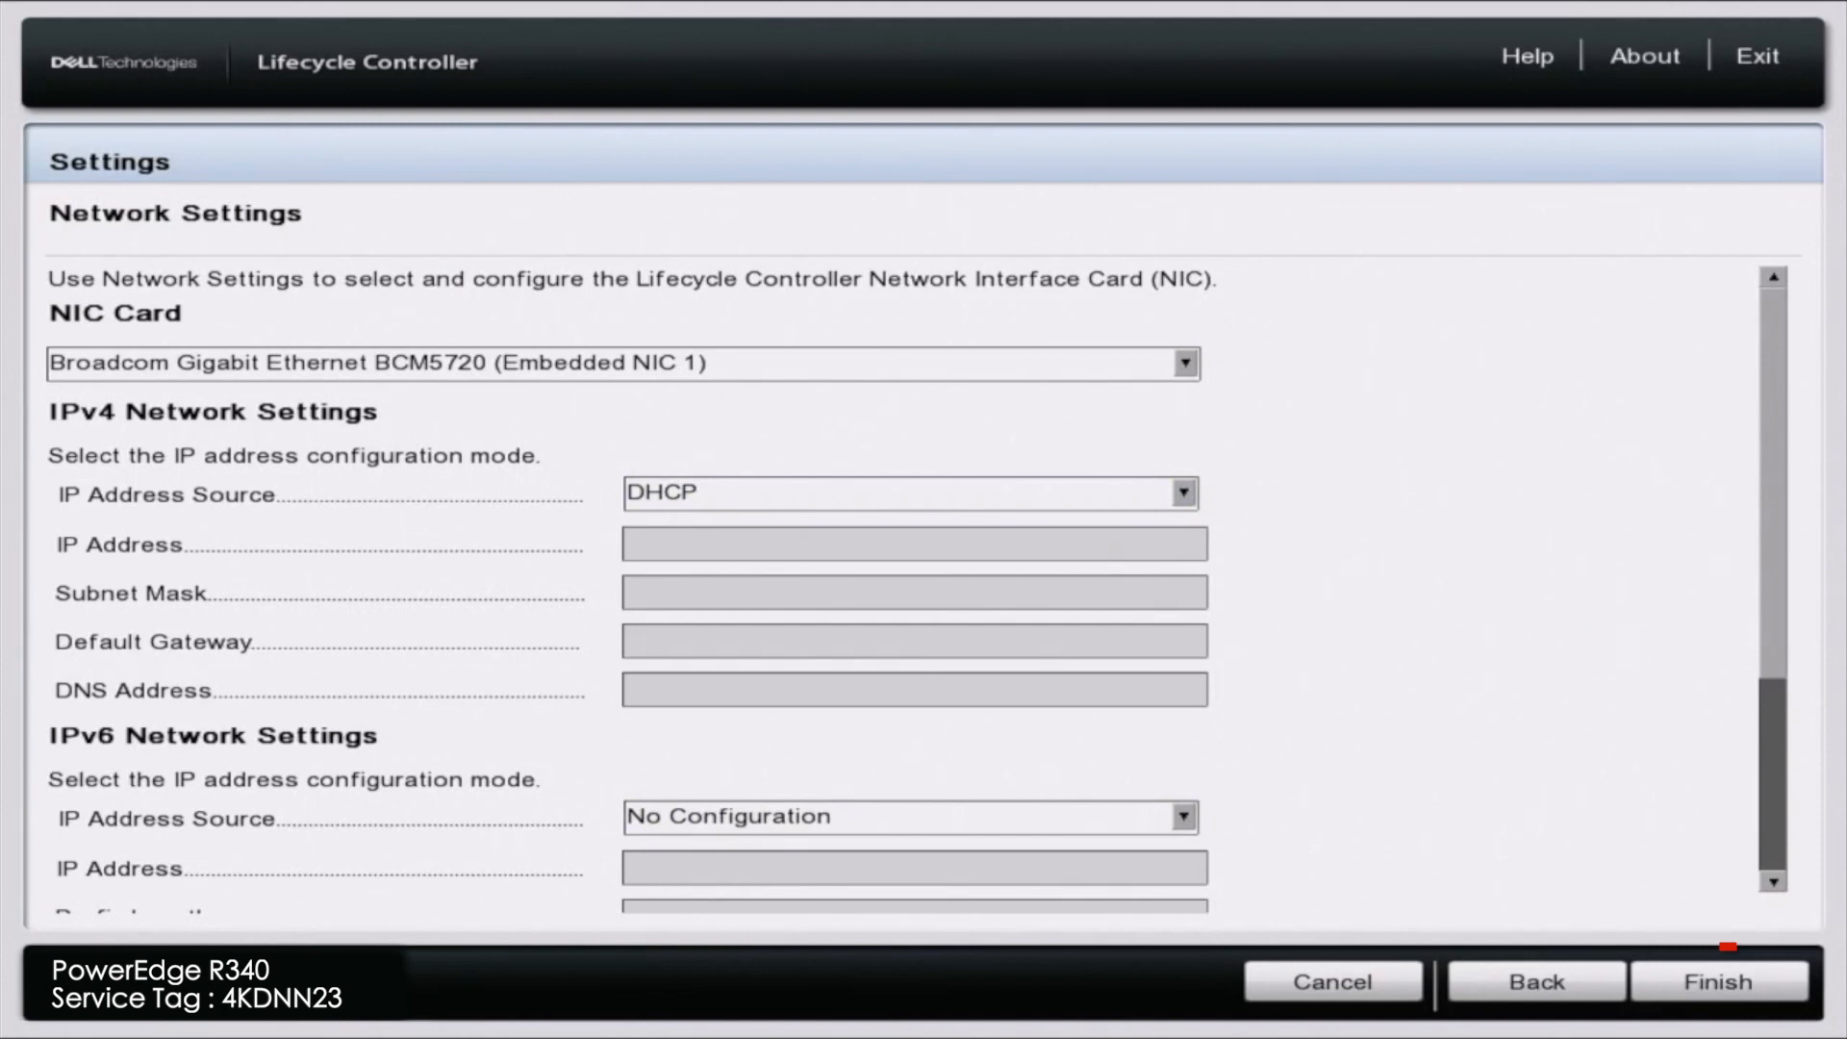
mouse_move(1717, 981)
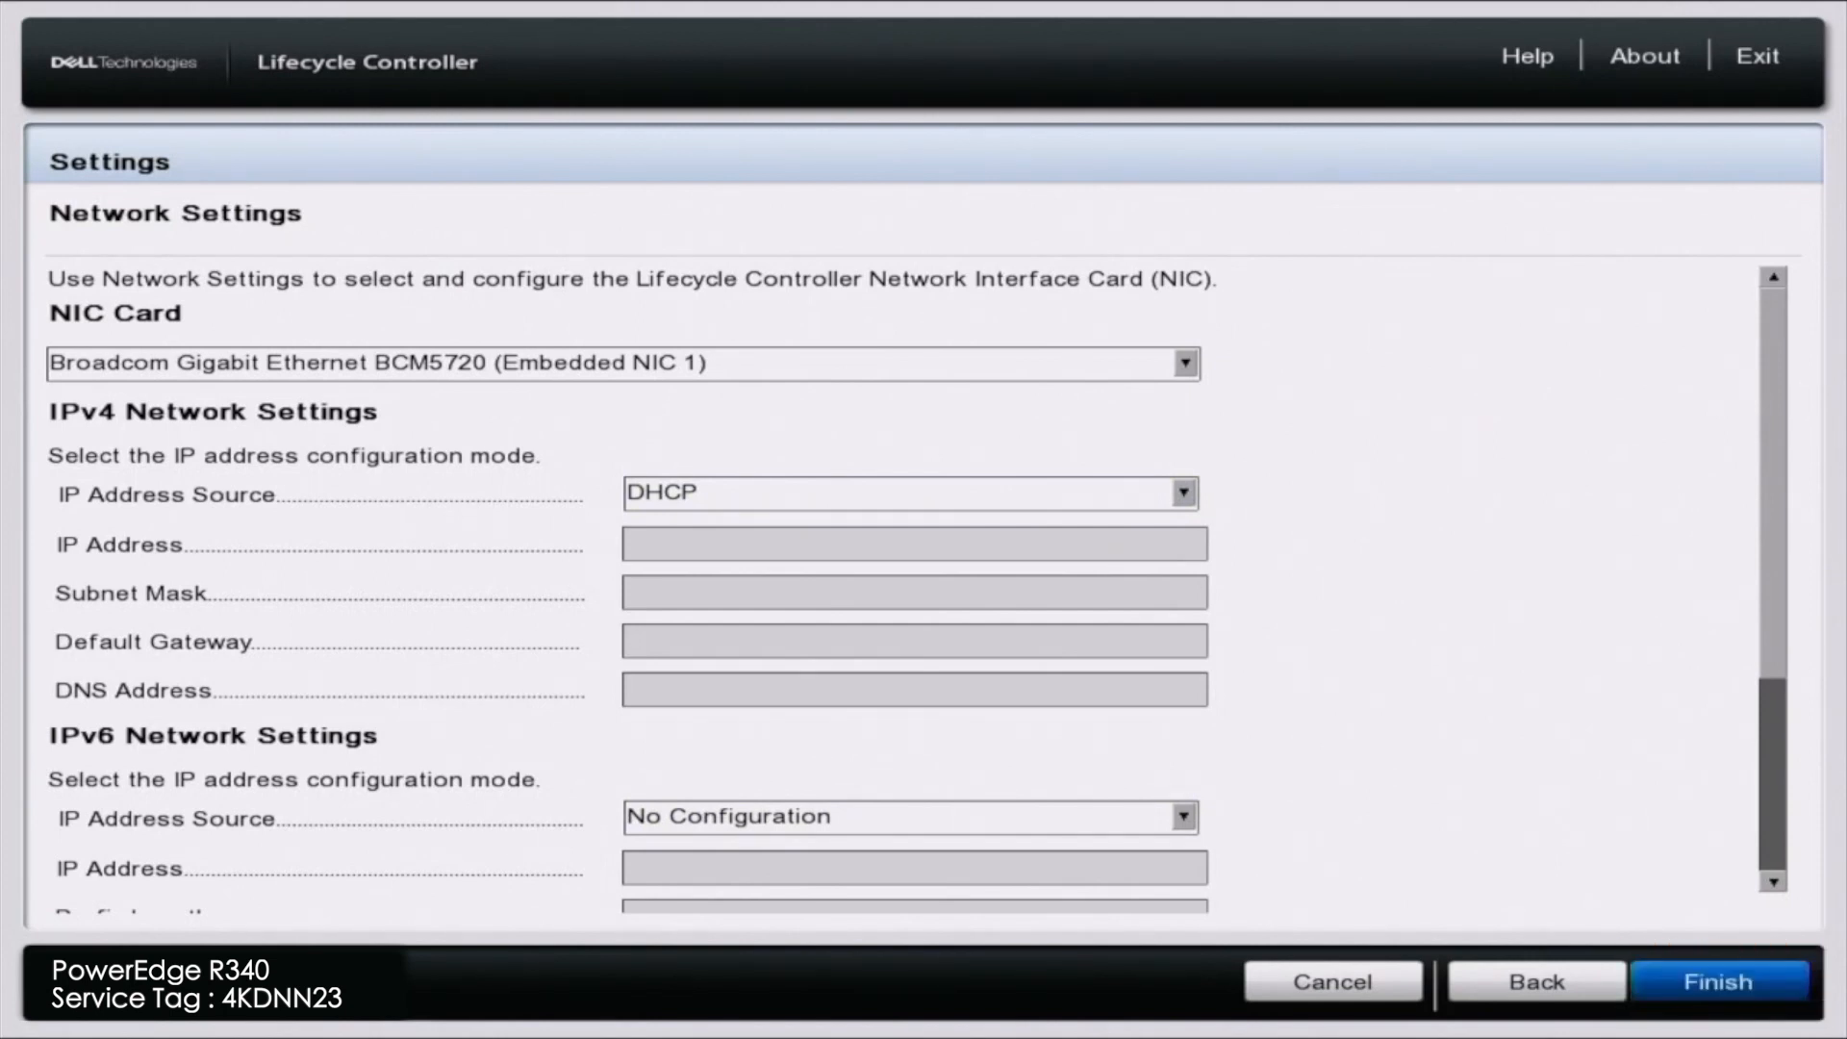
click(1716, 981)
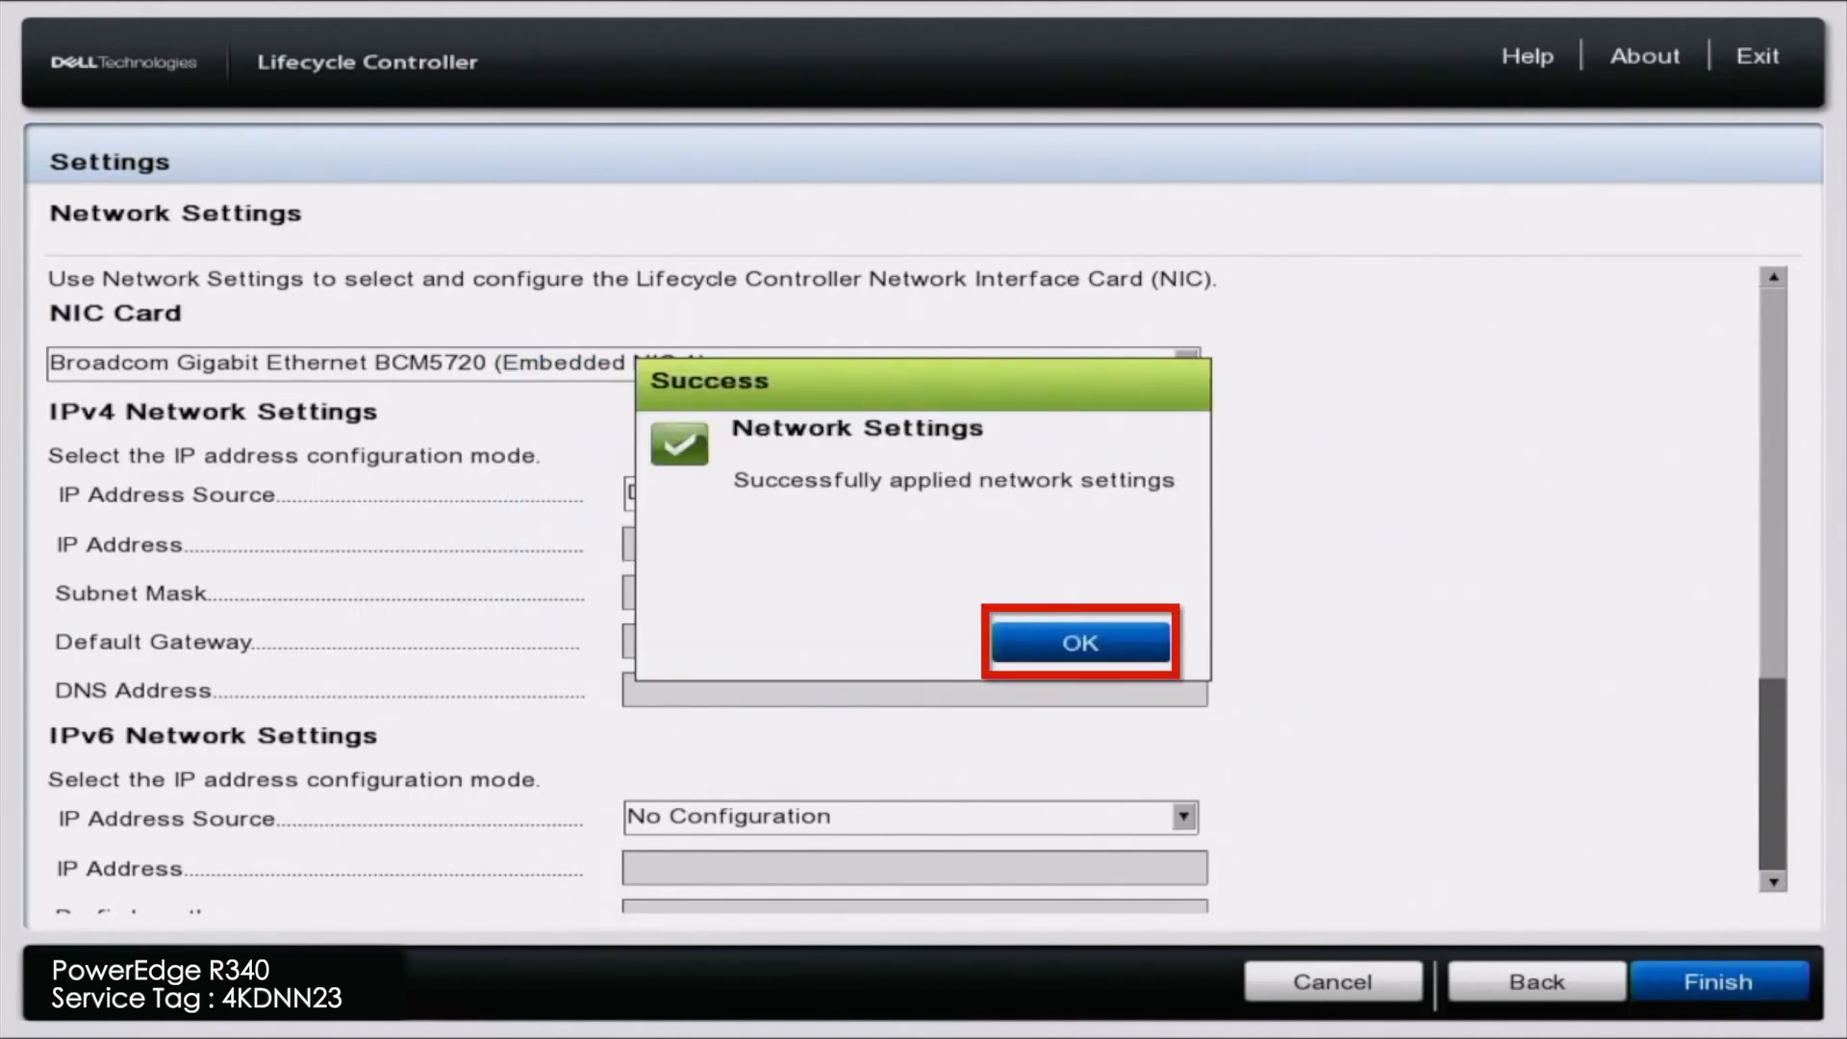
click(1077, 643)
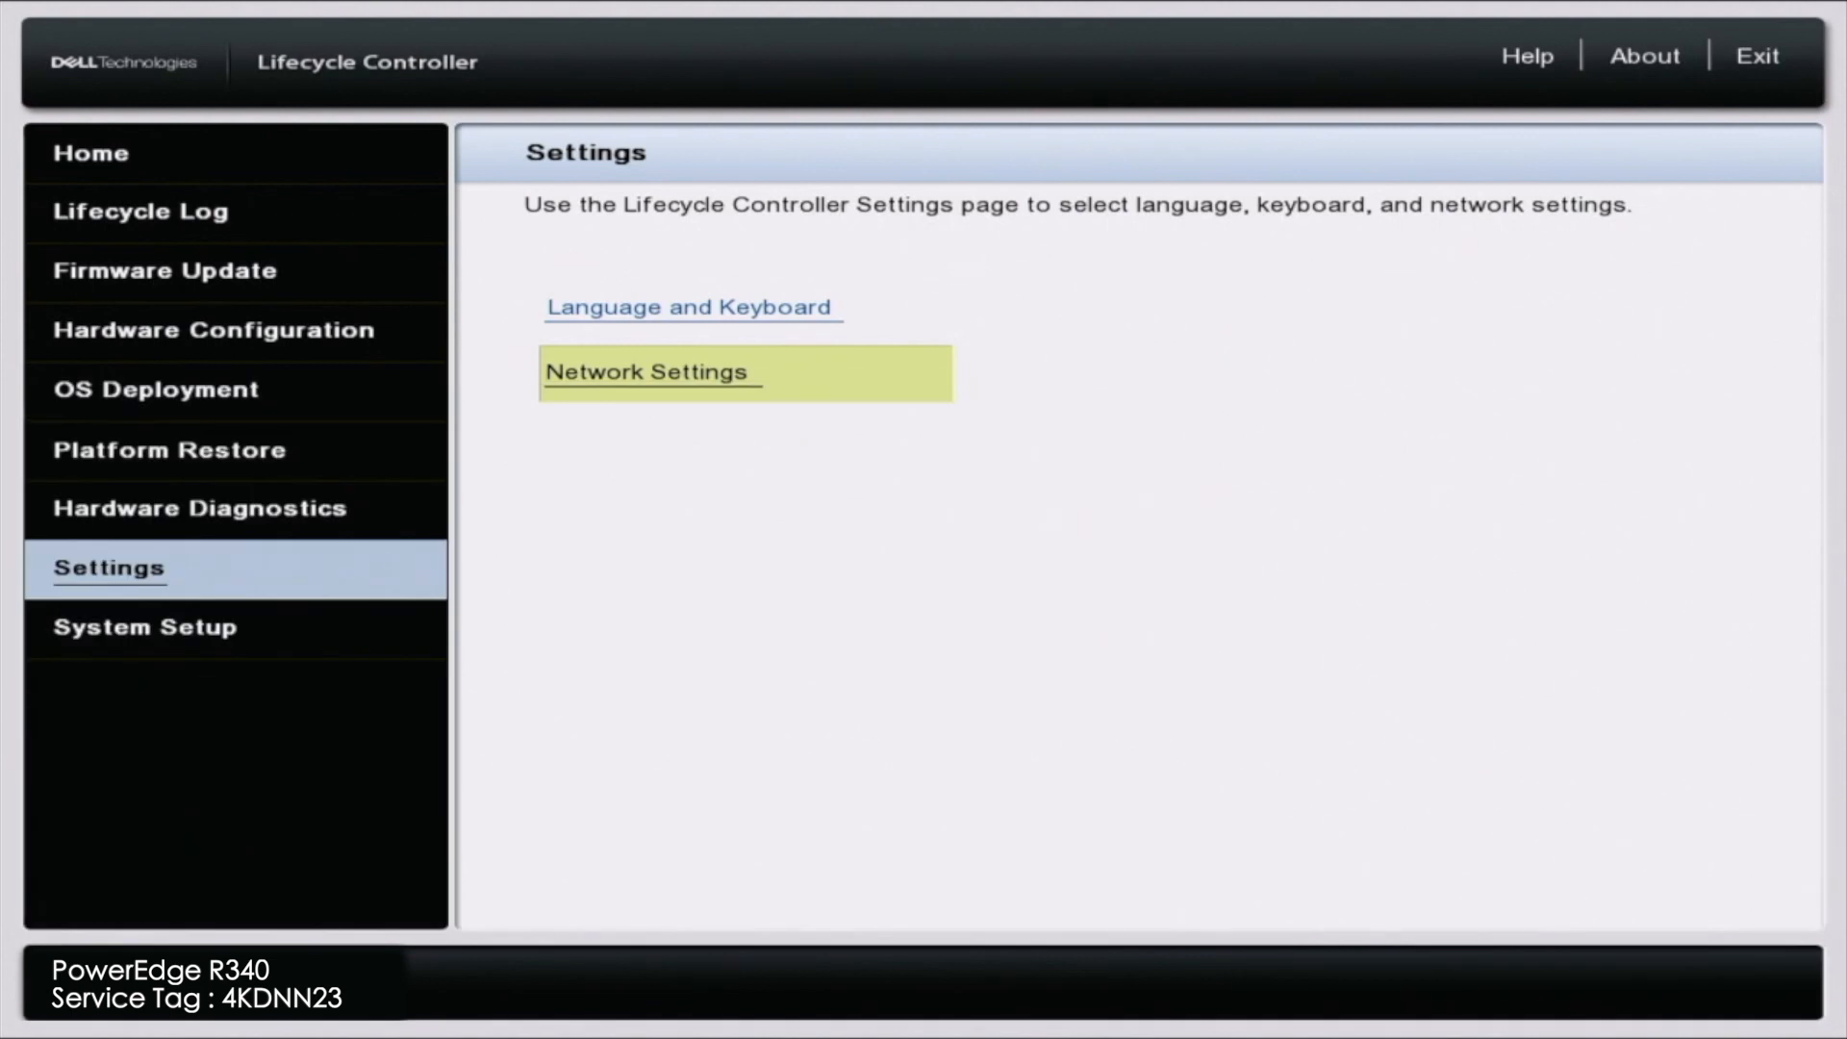